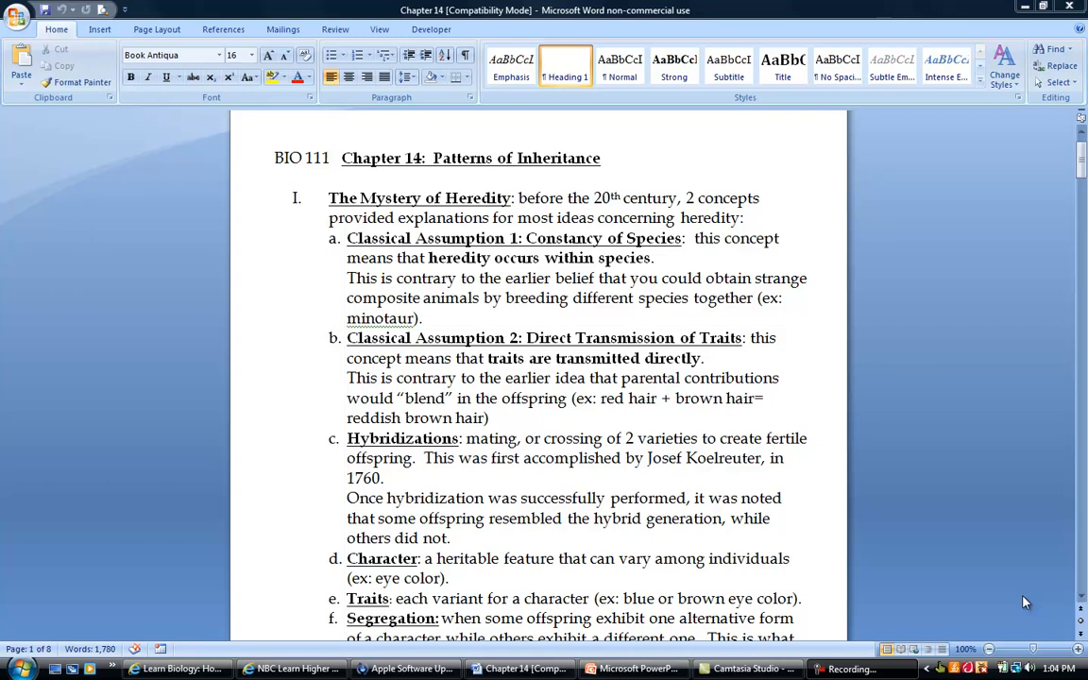
pyautogui.moveTo(519, 236)
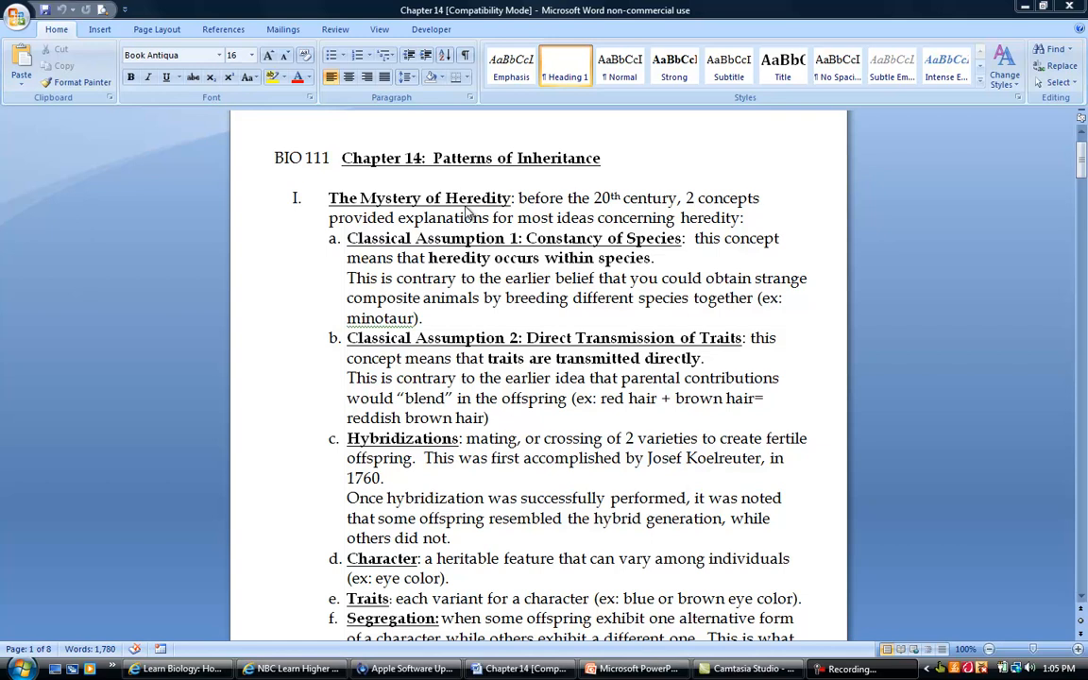
pyautogui.moveTo(379, 287)
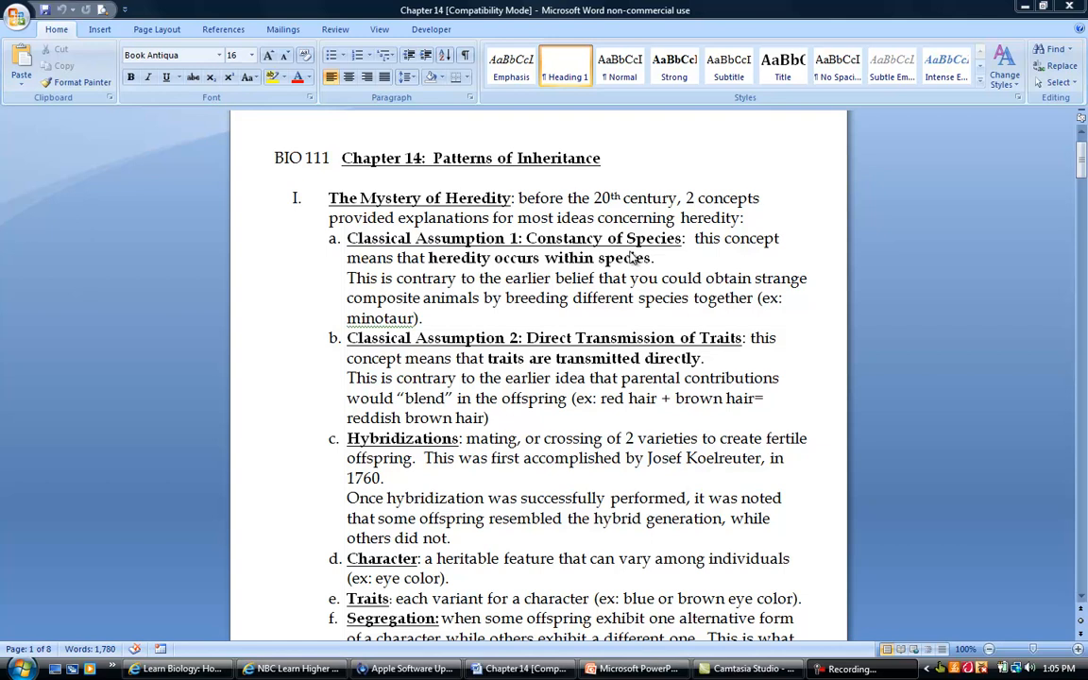
pyautogui.moveTo(563, 287)
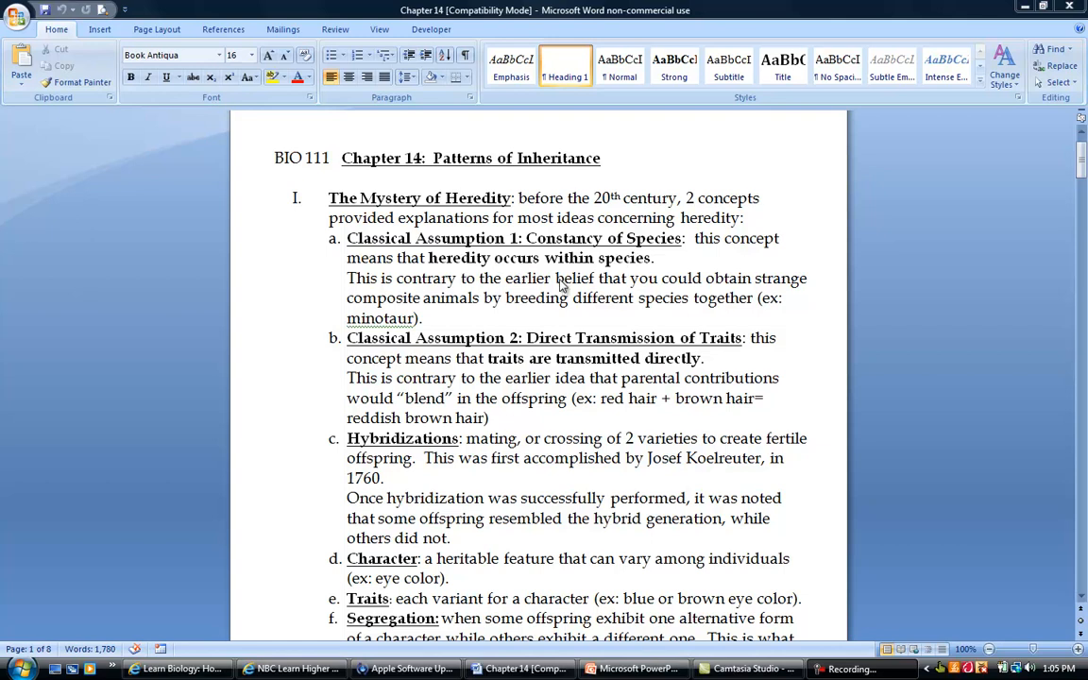
pyautogui.moveTo(631, 668)
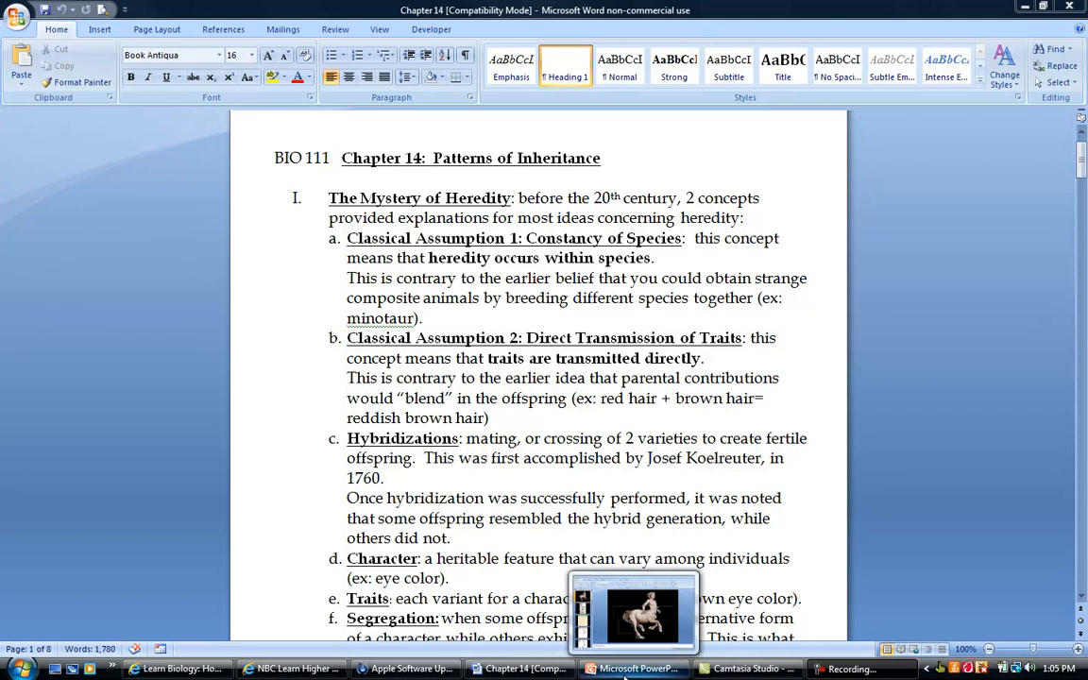
# Show the chapter 14 deck's centaur title slide, then return to the Word notes.
pyautogui.click(631, 669)
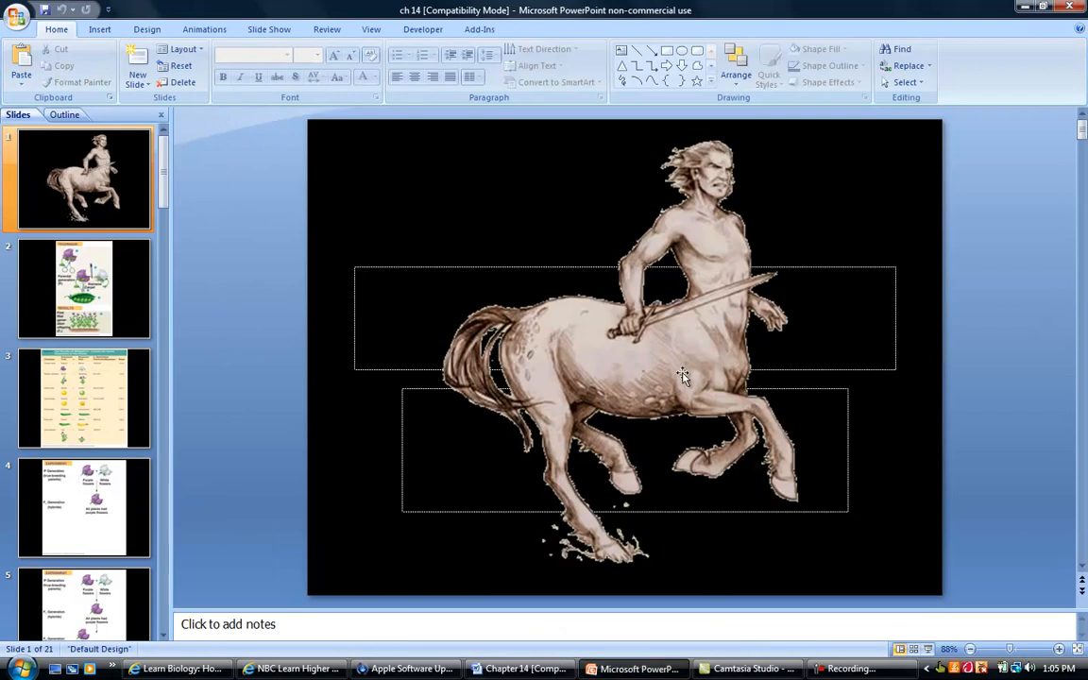
pyautogui.moveTo(627, 356)
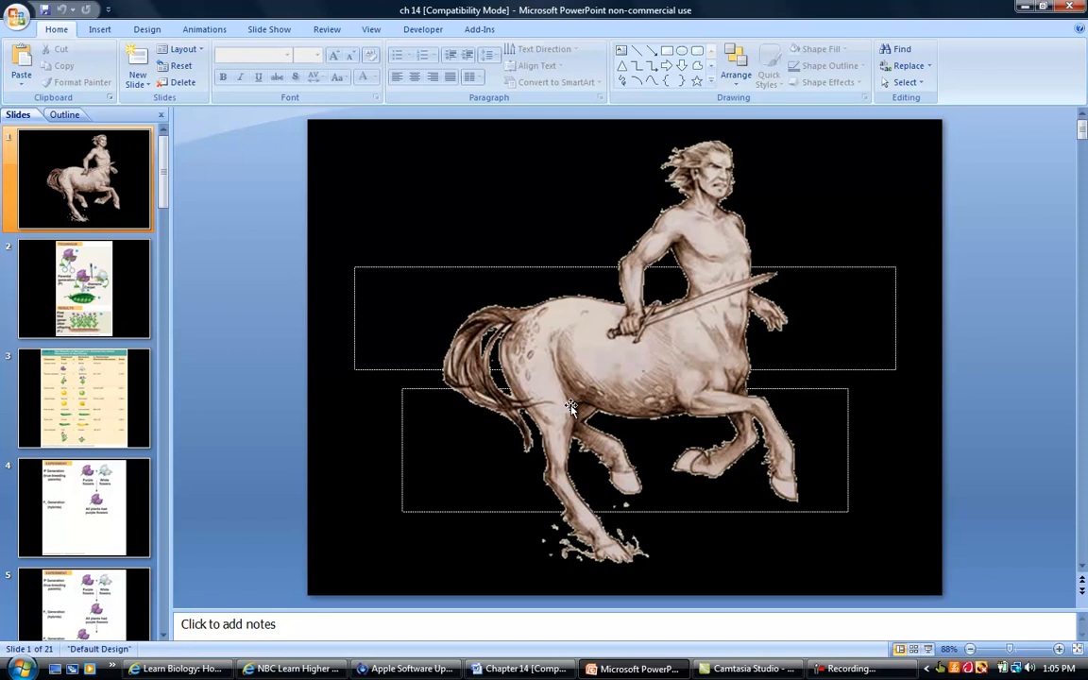
pyautogui.moveTo(673, 366)
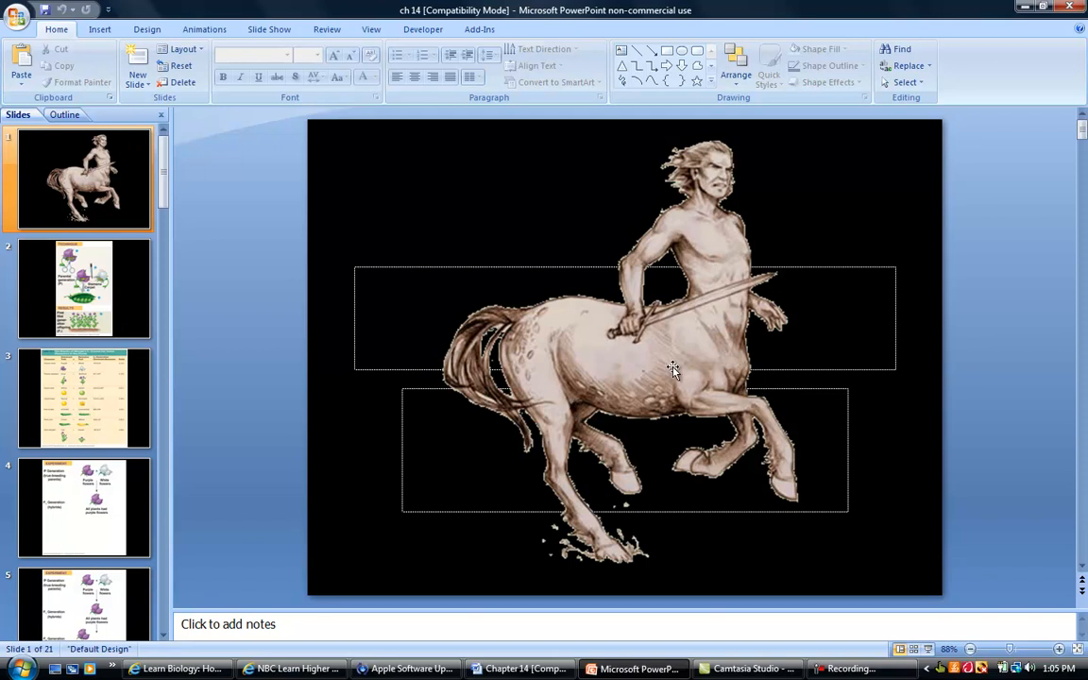
pyautogui.moveTo(676, 367)
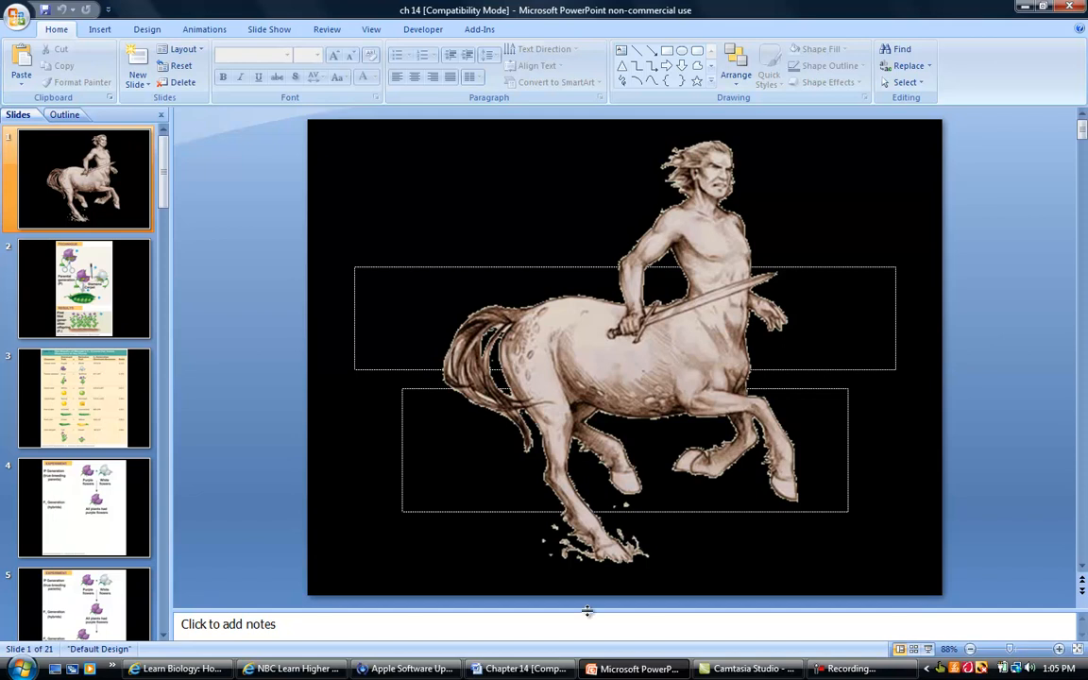
pyautogui.click(517, 668)
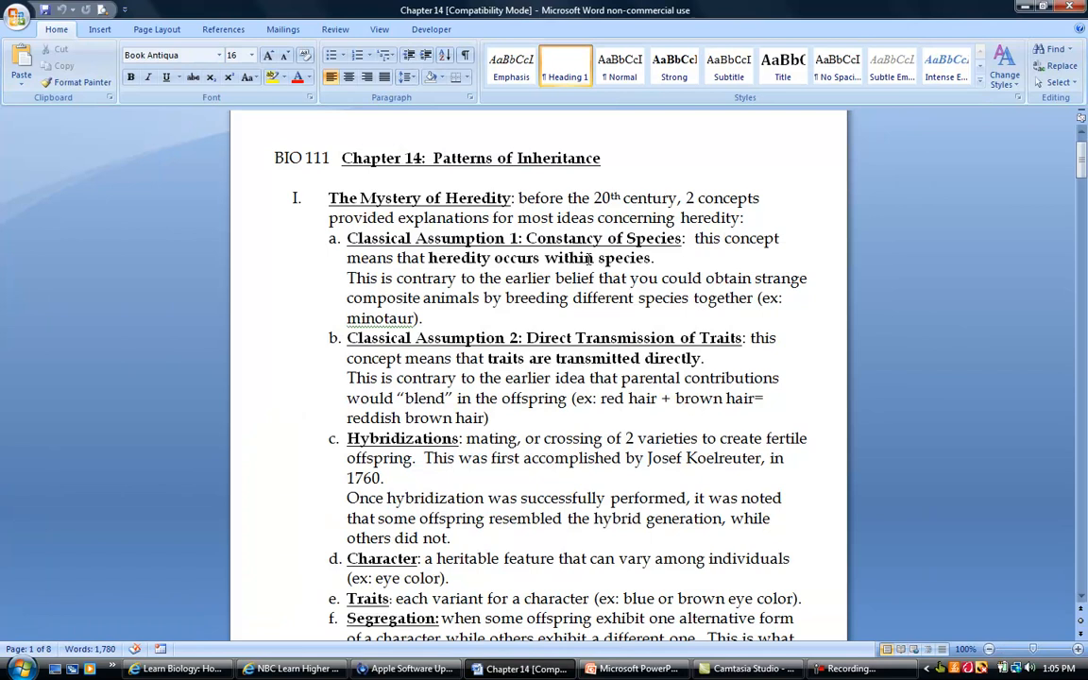
pyautogui.moveTo(393, 344)
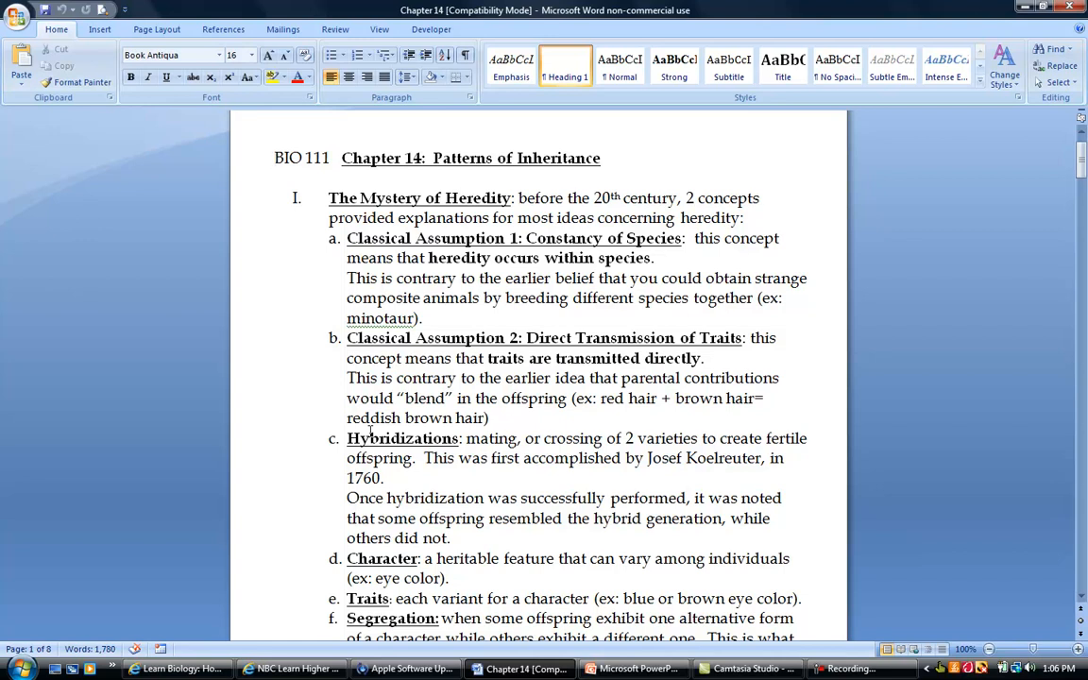
pyautogui.click(276, 159)
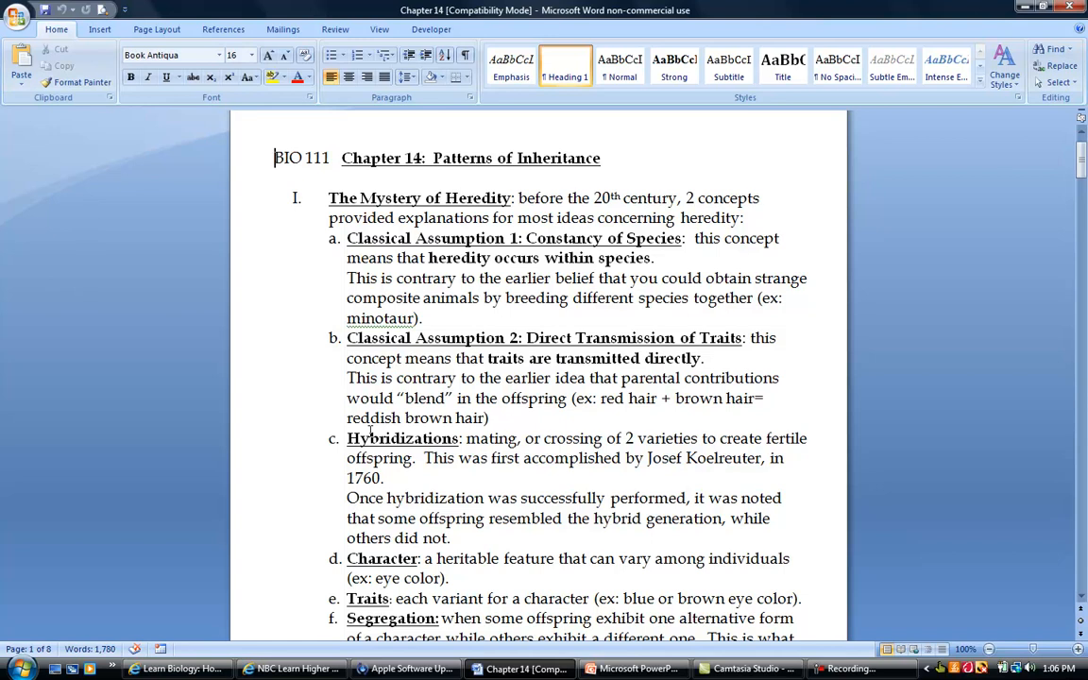
pyautogui.moveTo(1074, 610)
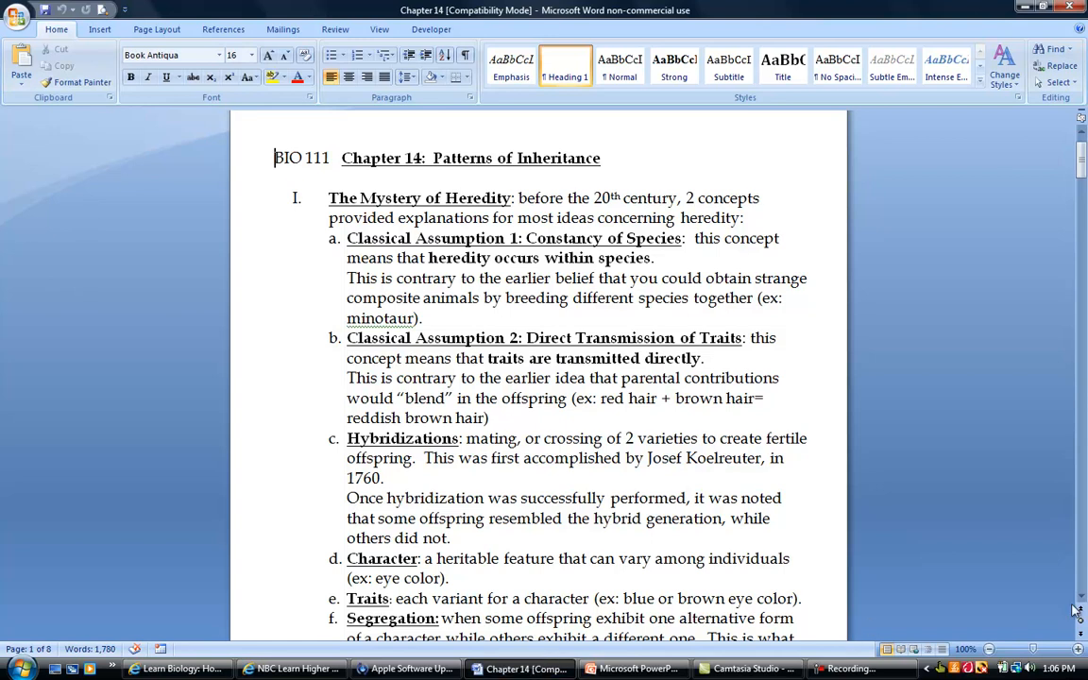
# Scroll the notes past items c–g, hybridization and segregation, to the top of page 2.
pyautogui.scroll(-3)
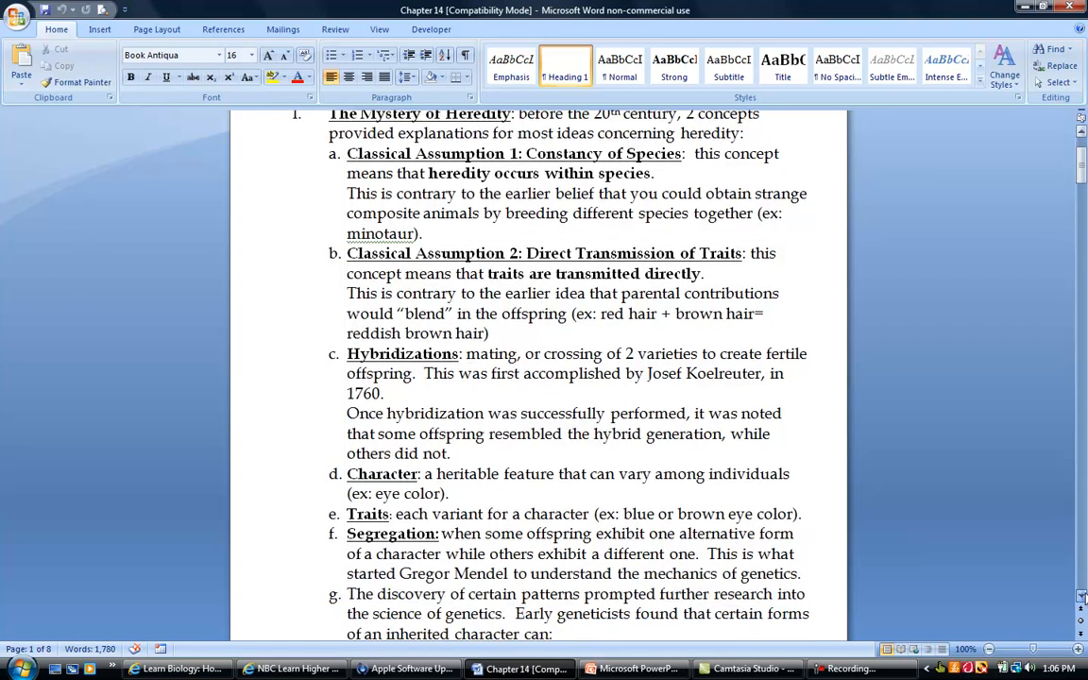
pyautogui.scroll(-3)
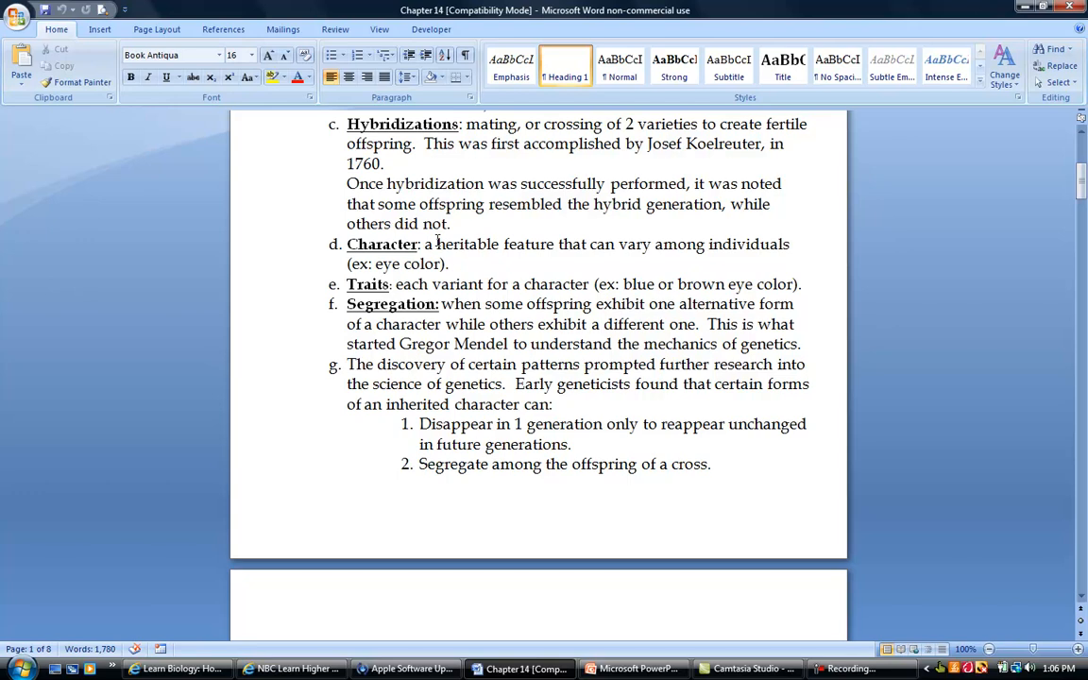
pyautogui.moveTo(381, 291)
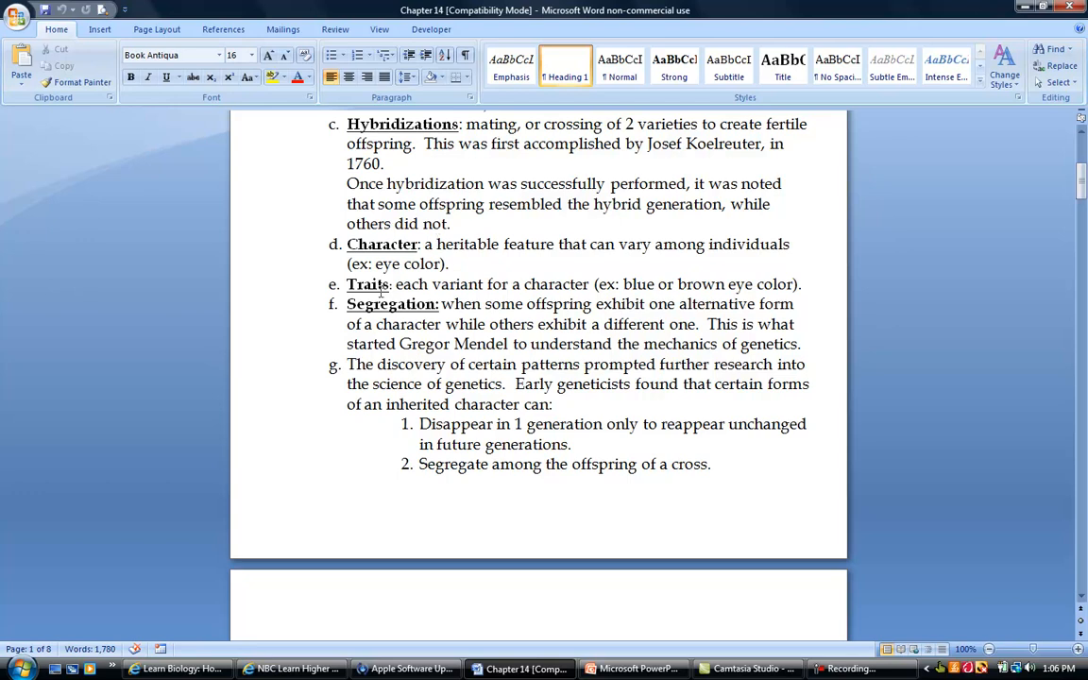
pyautogui.moveTo(438, 229)
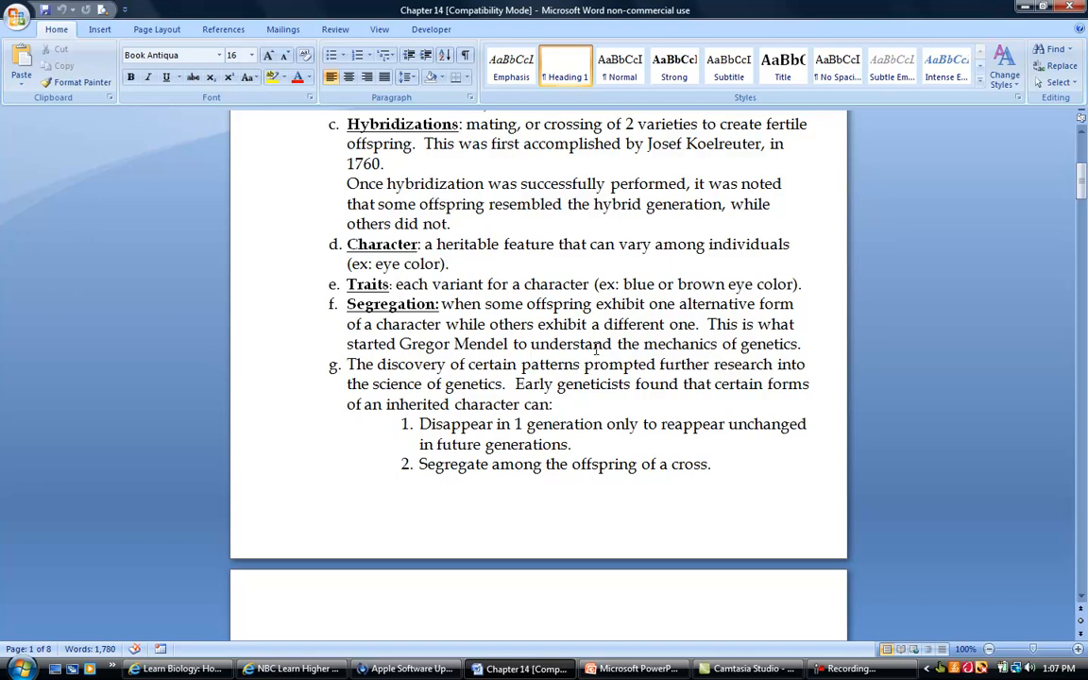
pyautogui.moveTo(502, 396)
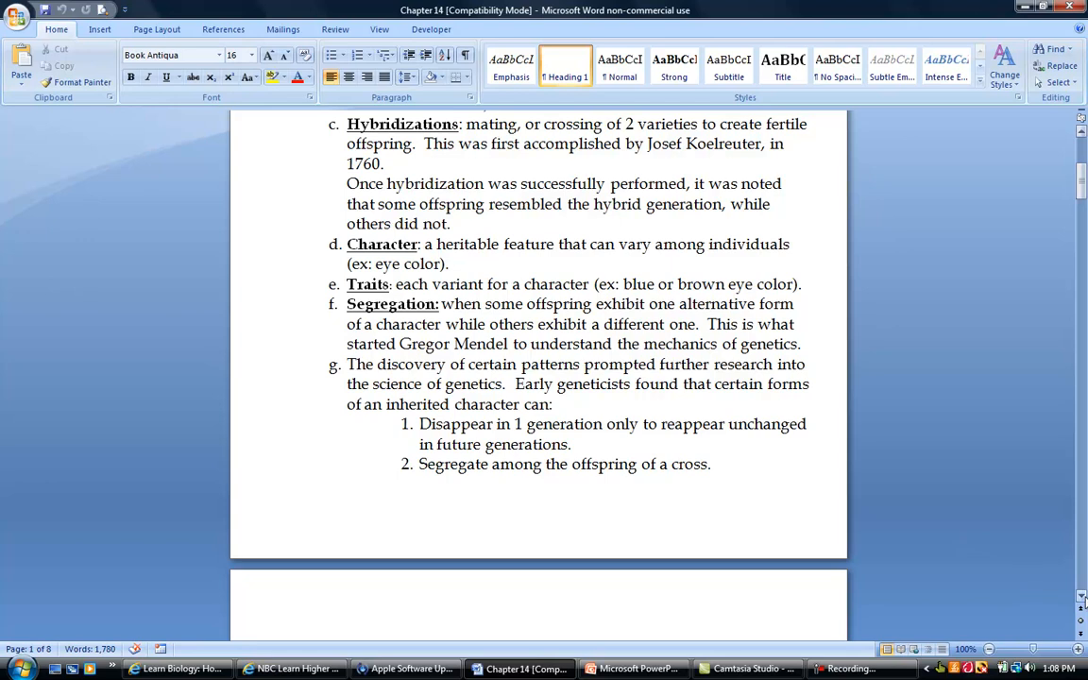
pyautogui.scroll(-3)
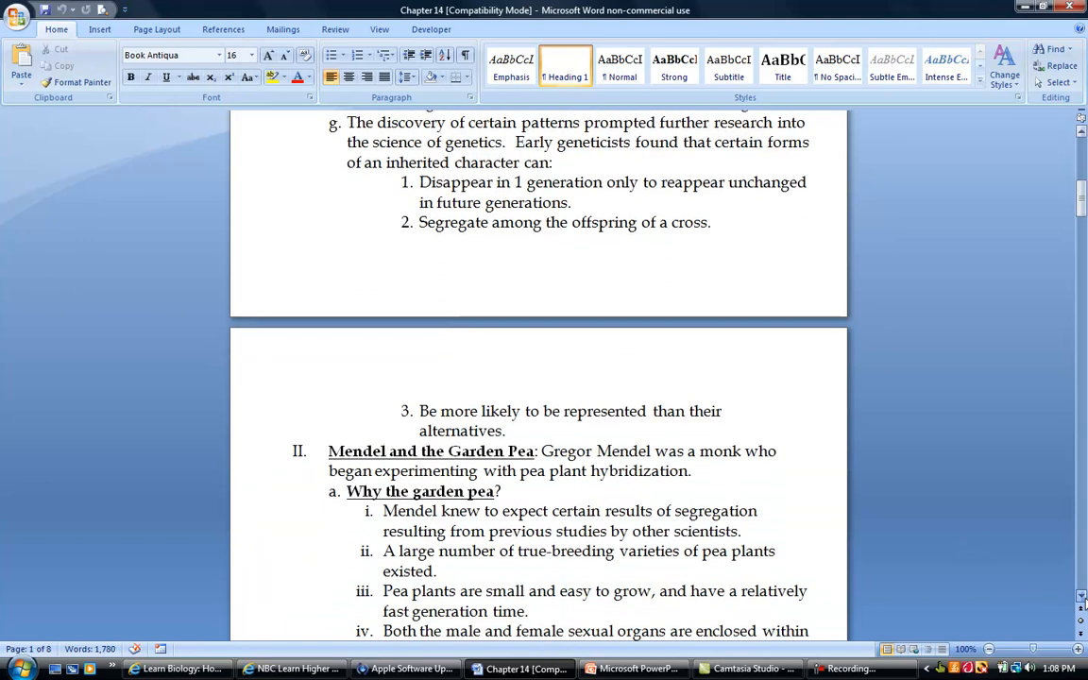
# Scroll to section II, Mendel's Experimental Design, then switch to the slide deck.
pyautogui.scroll(-3)
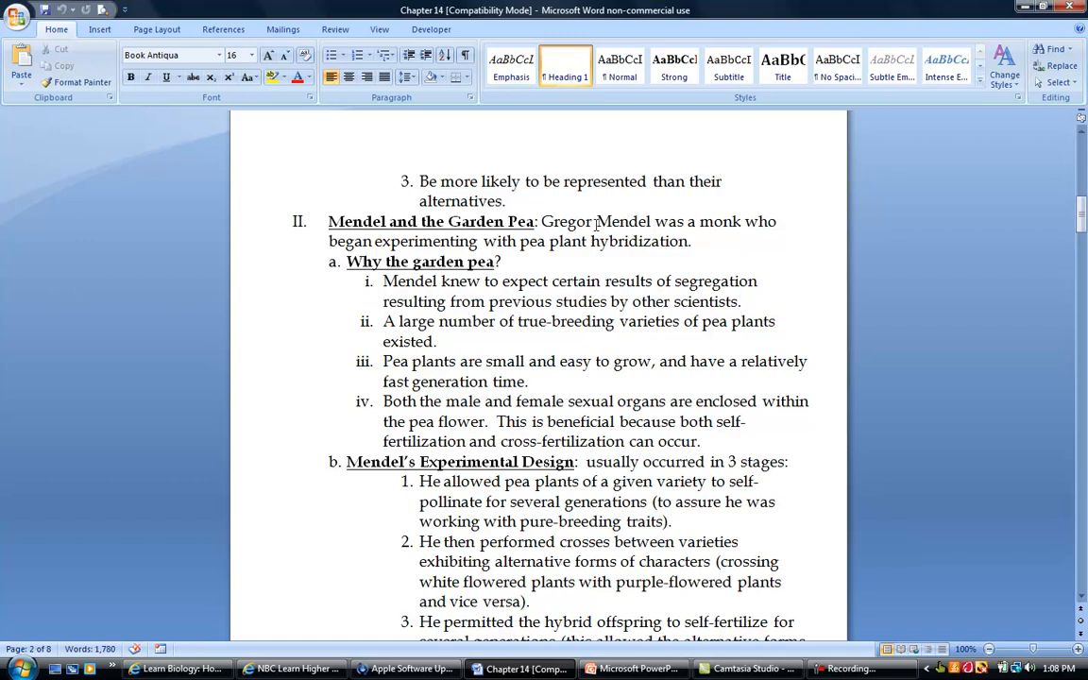
pyautogui.moveTo(770, 529)
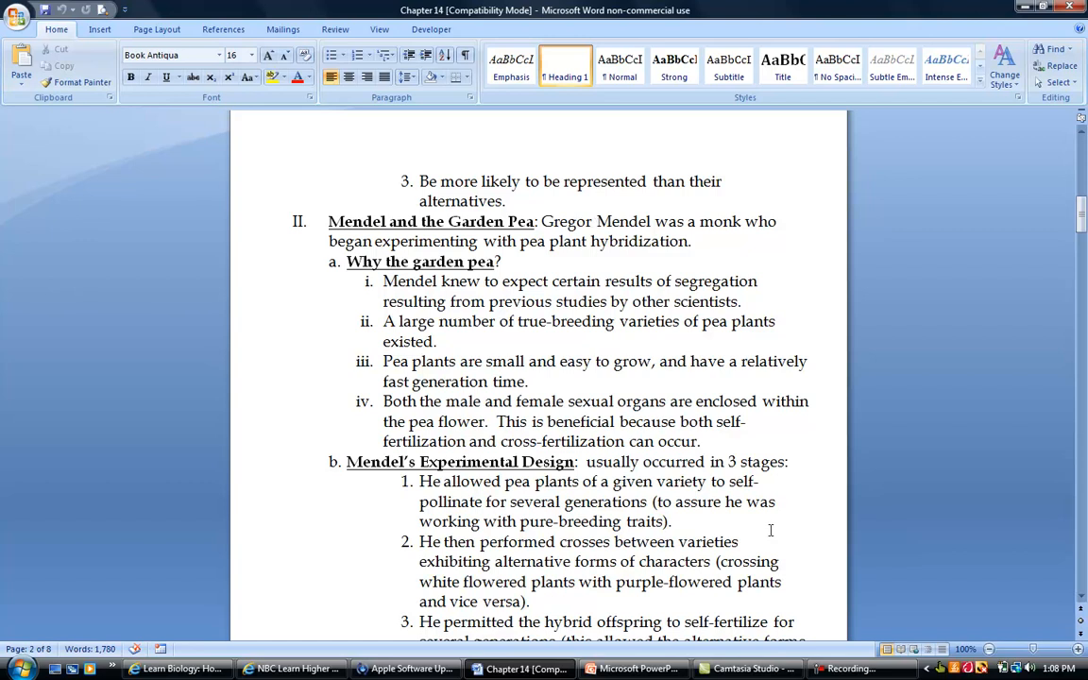
pyautogui.click(635, 668)
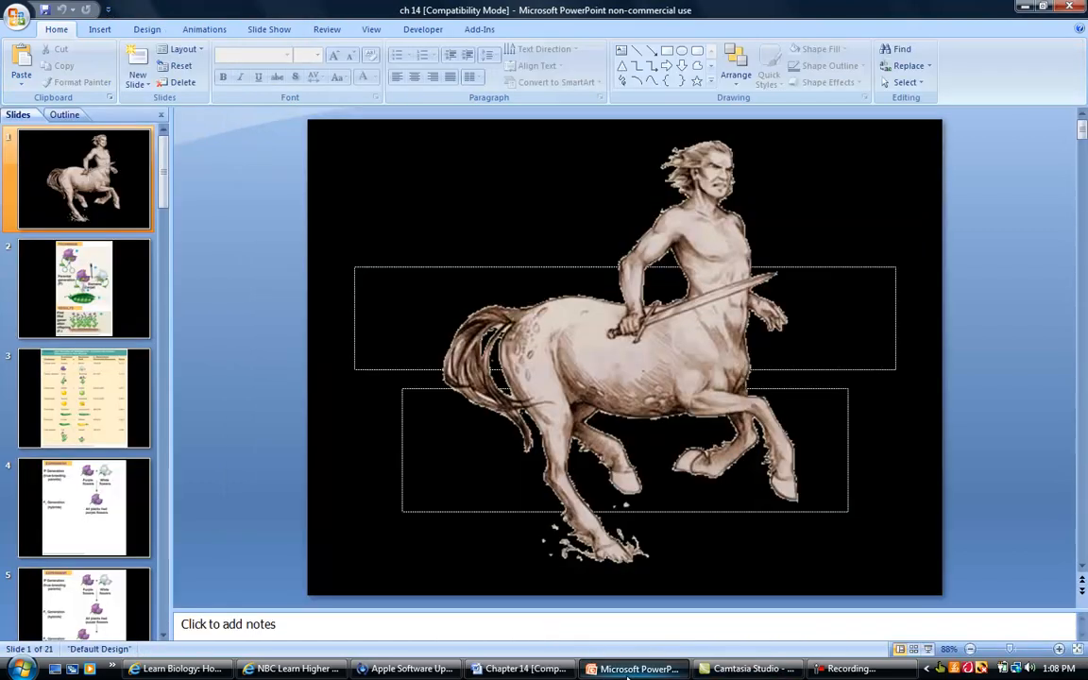
# Leave the centaur slide and return to the notes at Mendel's Experimental Design.
pyautogui.click(83, 287)
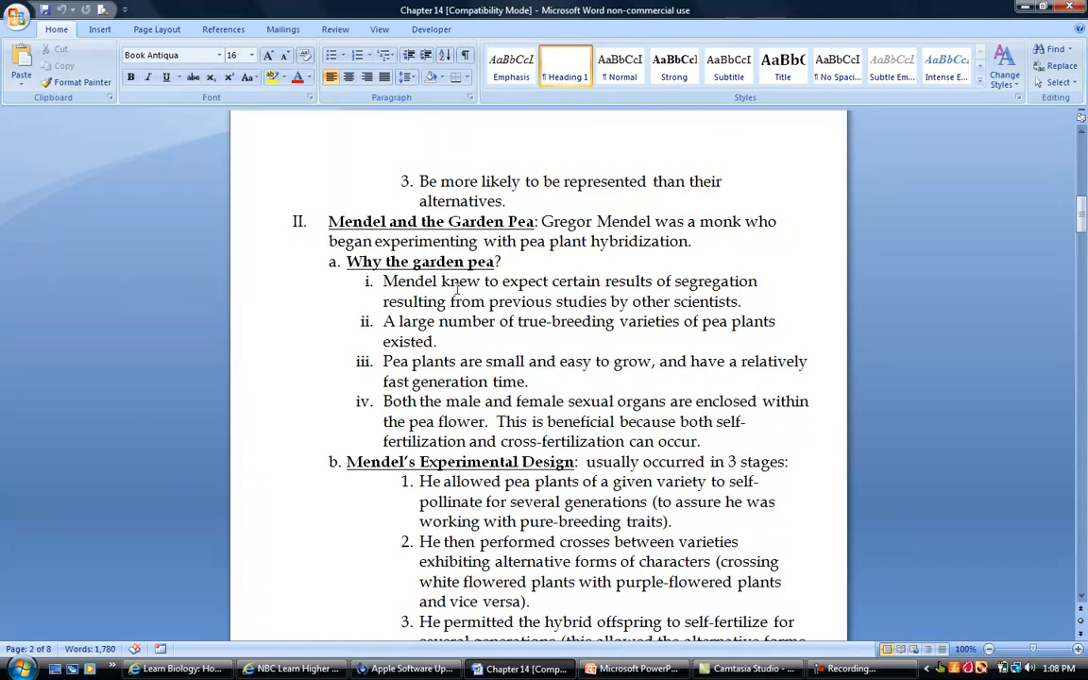
pyautogui.moveTo(601, 281)
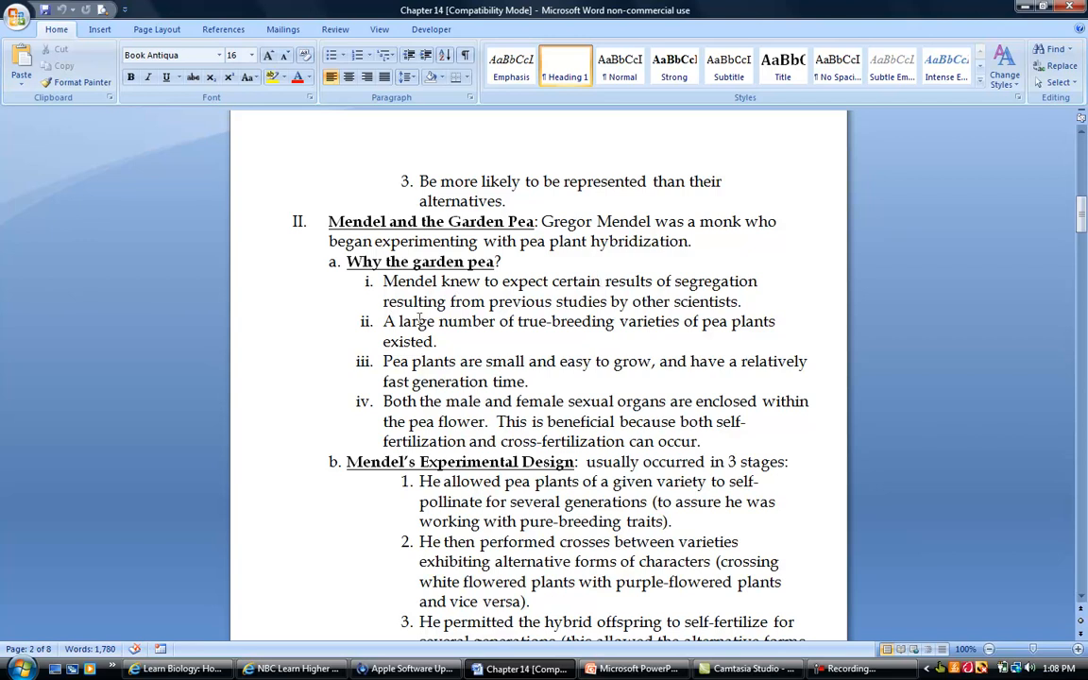
pyautogui.moveTo(669, 325)
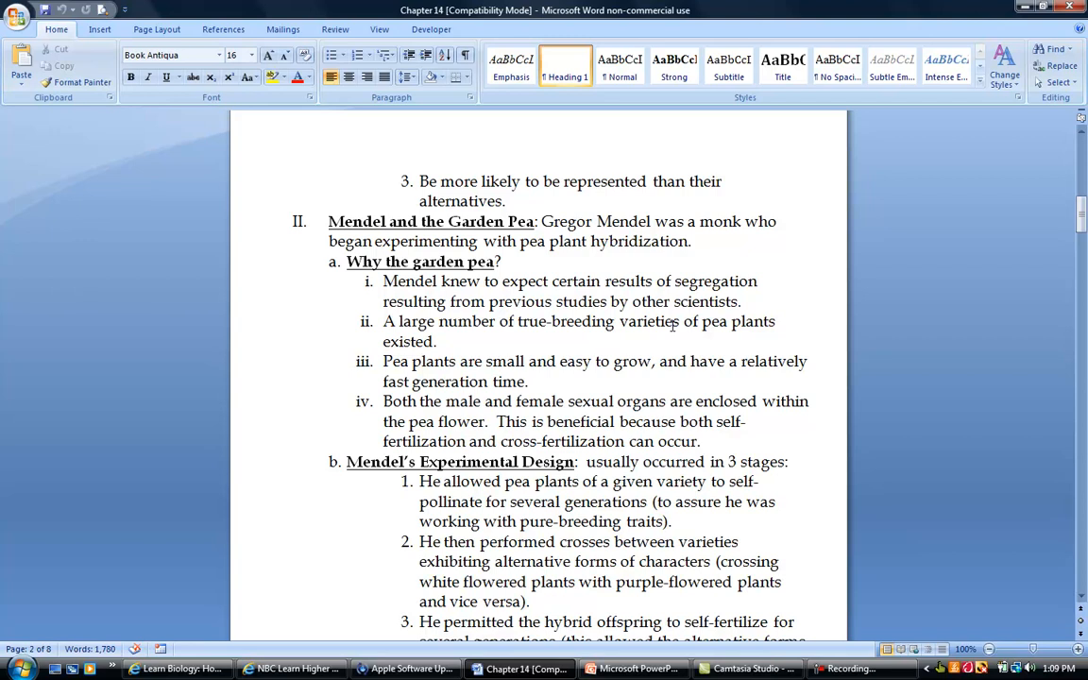
pyautogui.moveTo(580, 391)
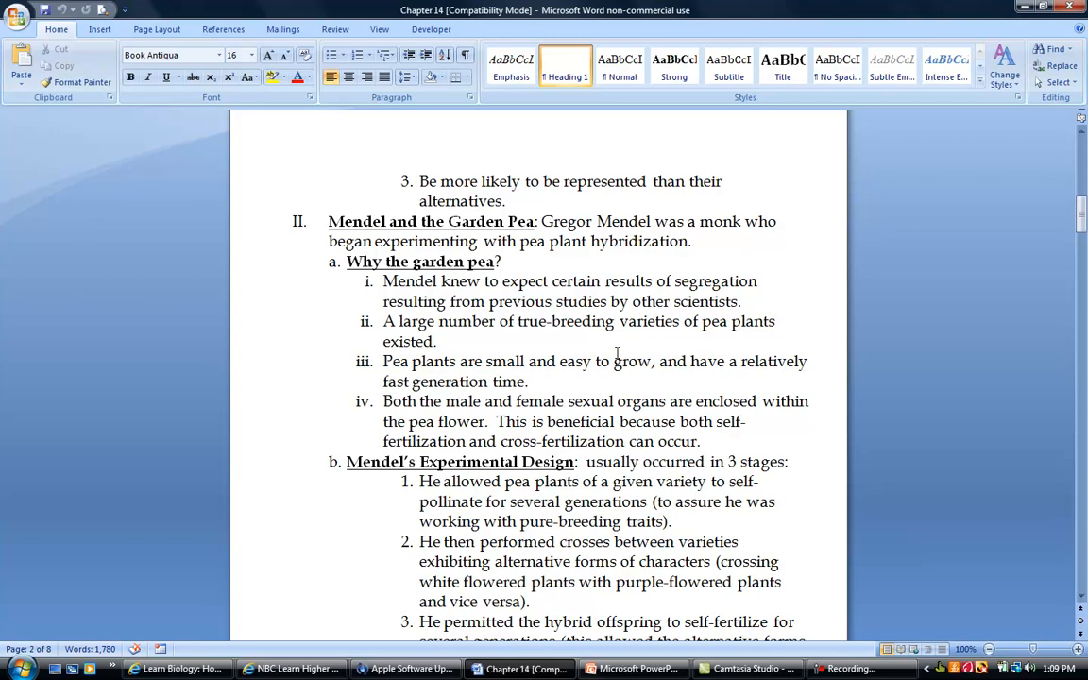
pyautogui.moveTo(448, 367)
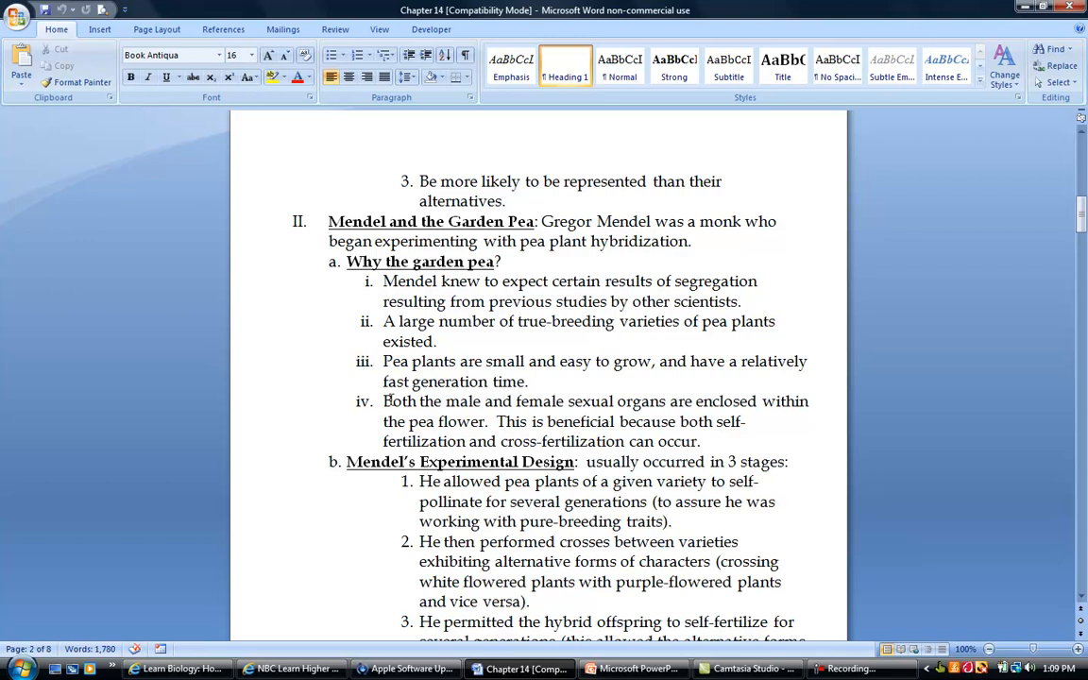
pyautogui.moveTo(631, 408)
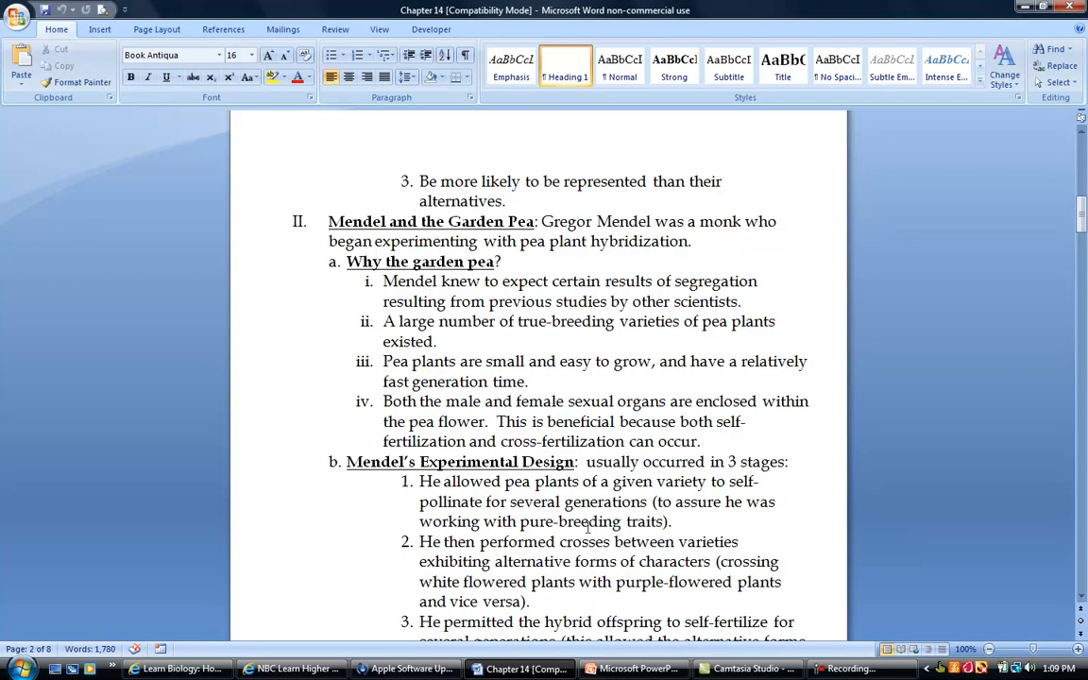
# Scroll to Mendel's three-stage design and the start of What Mendel Found.
pyautogui.scroll(-3)
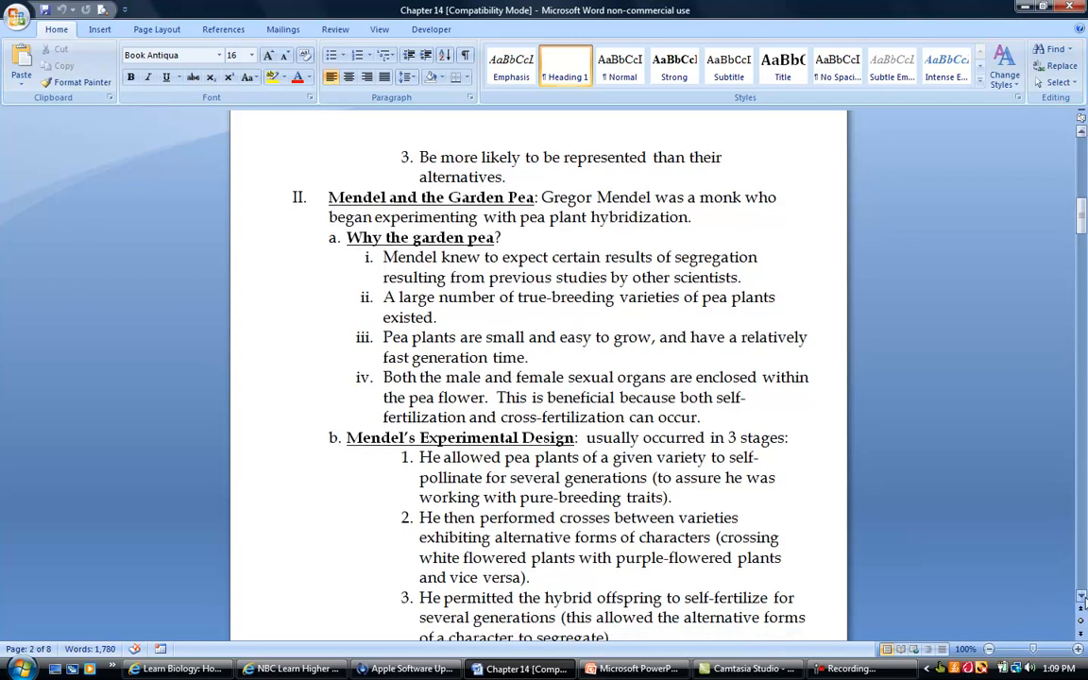
pyautogui.scroll(-3)
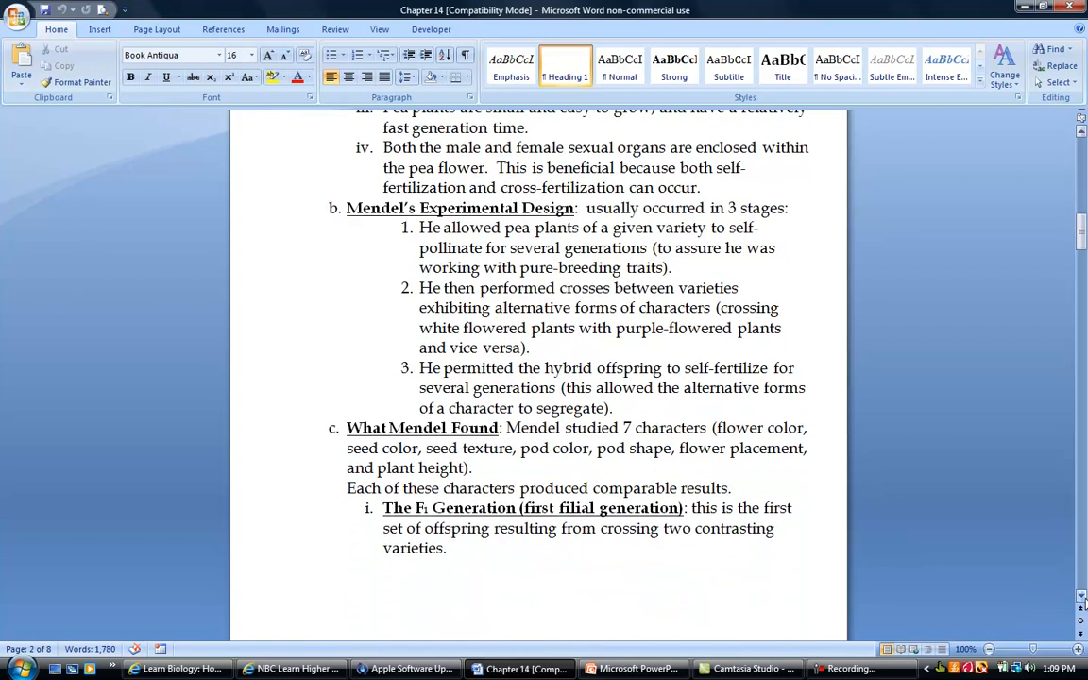
pyautogui.moveTo(506, 261)
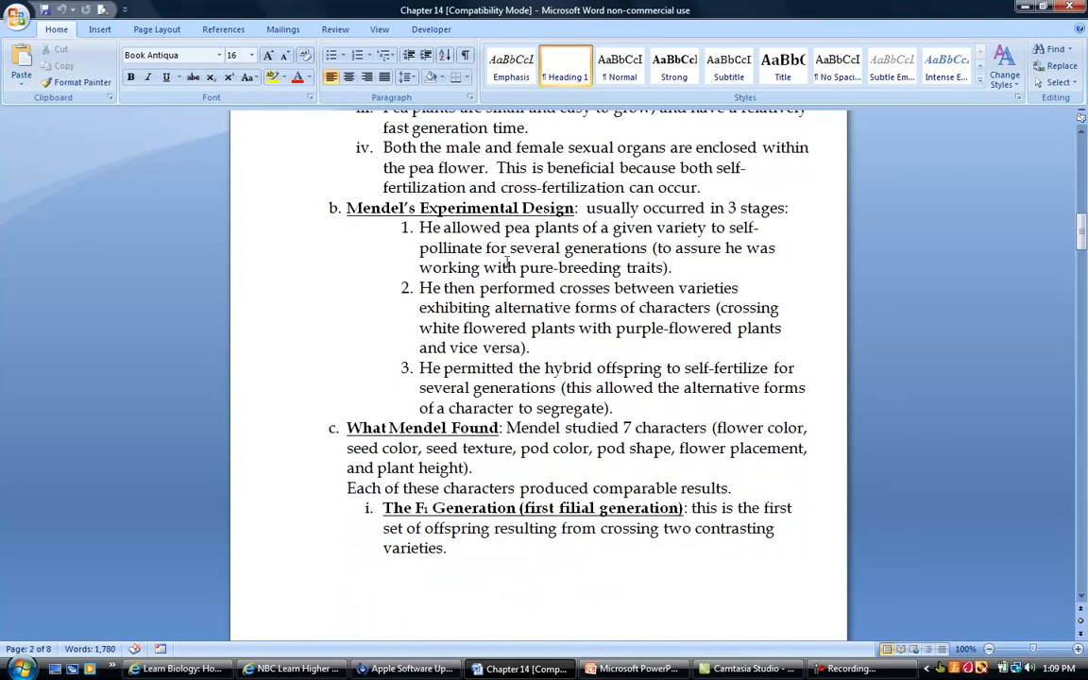
pyautogui.moveTo(444, 234)
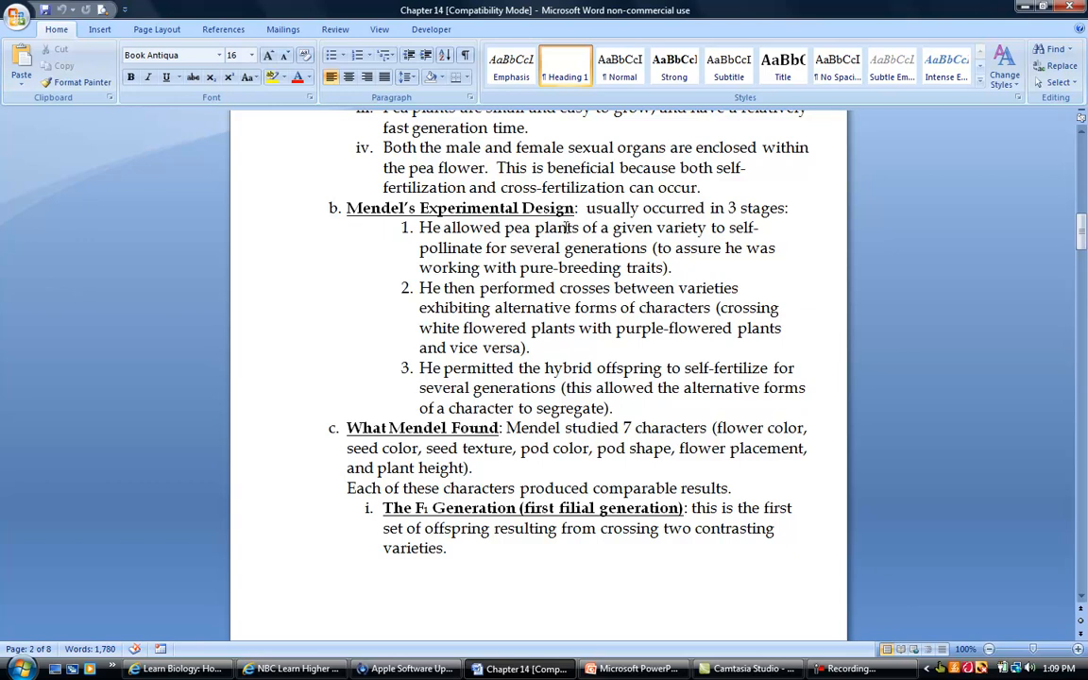
pyautogui.moveTo(597, 242)
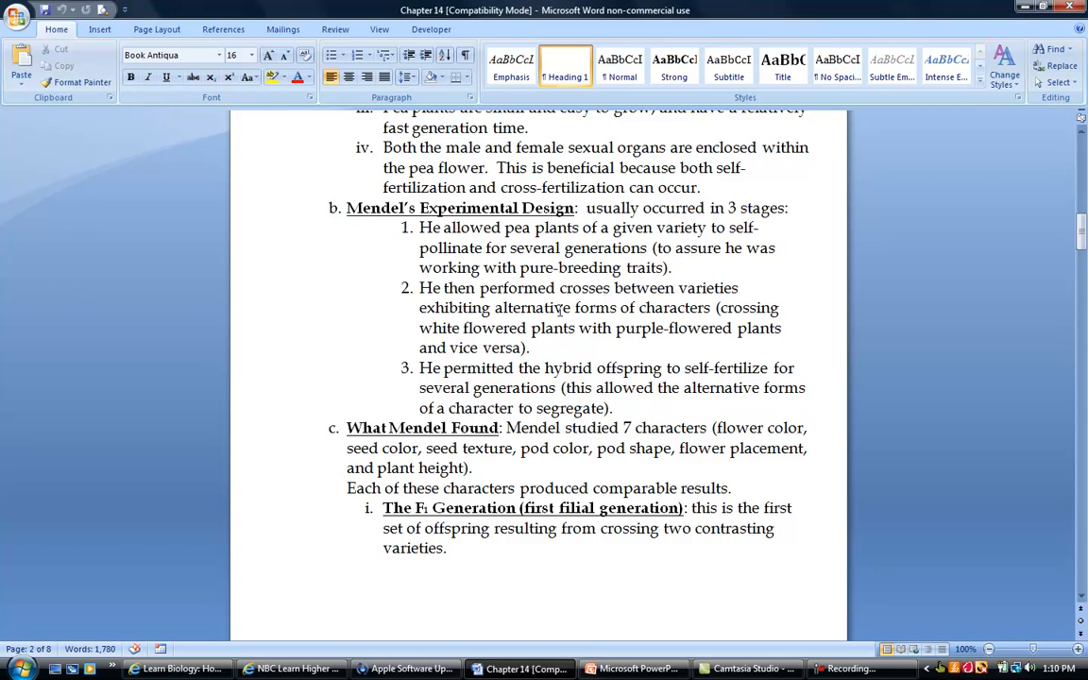
pyautogui.moveTo(619, 335)
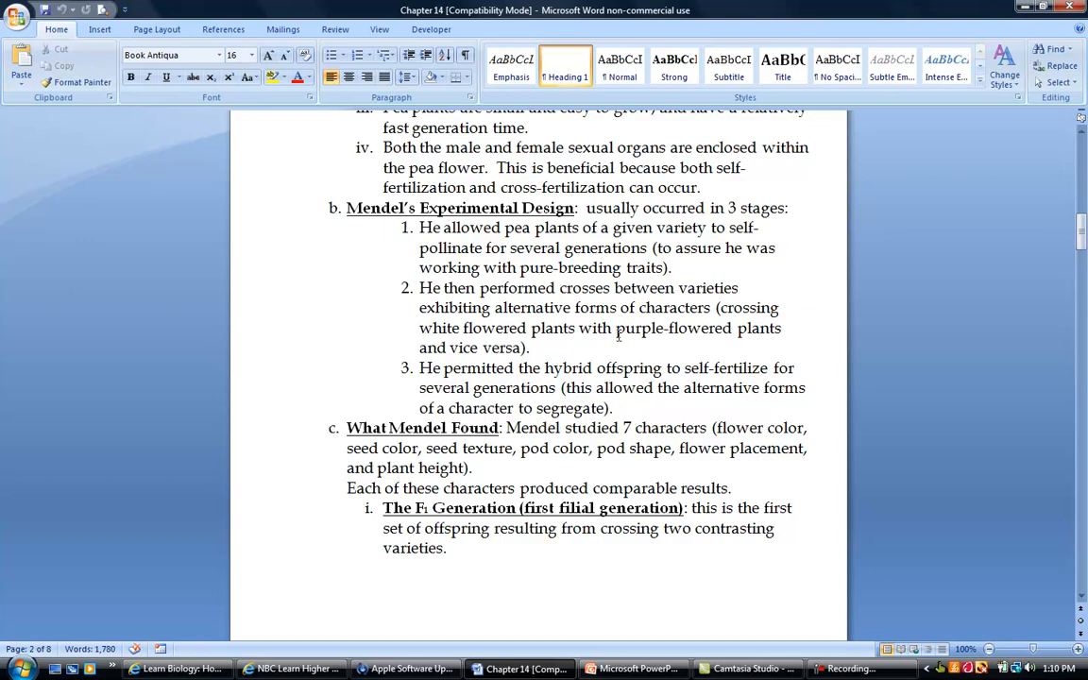
pyautogui.moveTo(547, 355)
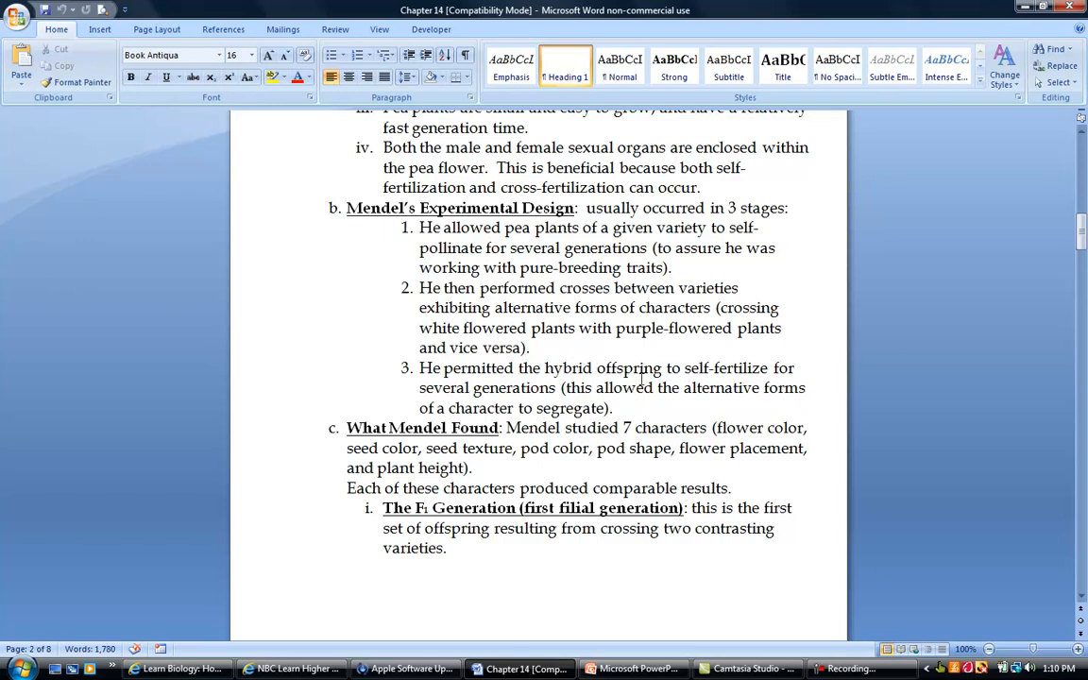
pyautogui.moveTo(529, 391)
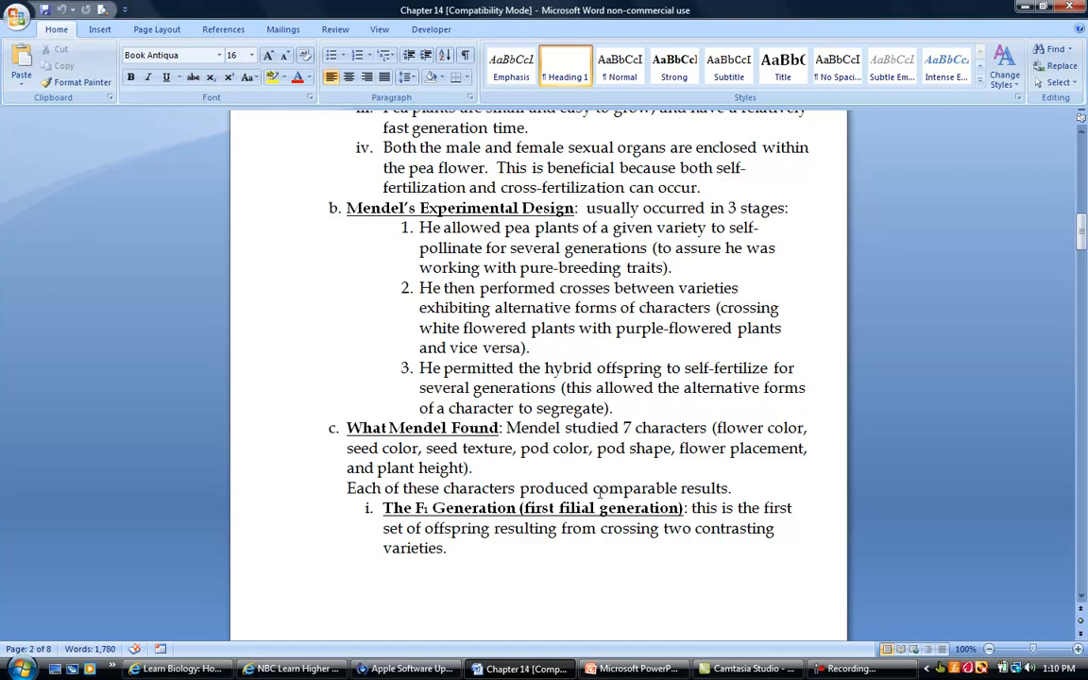
# Switch to the deck and show slide 3, the table of Mendel's F2 results for seven characters.
pyautogui.click(633, 669)
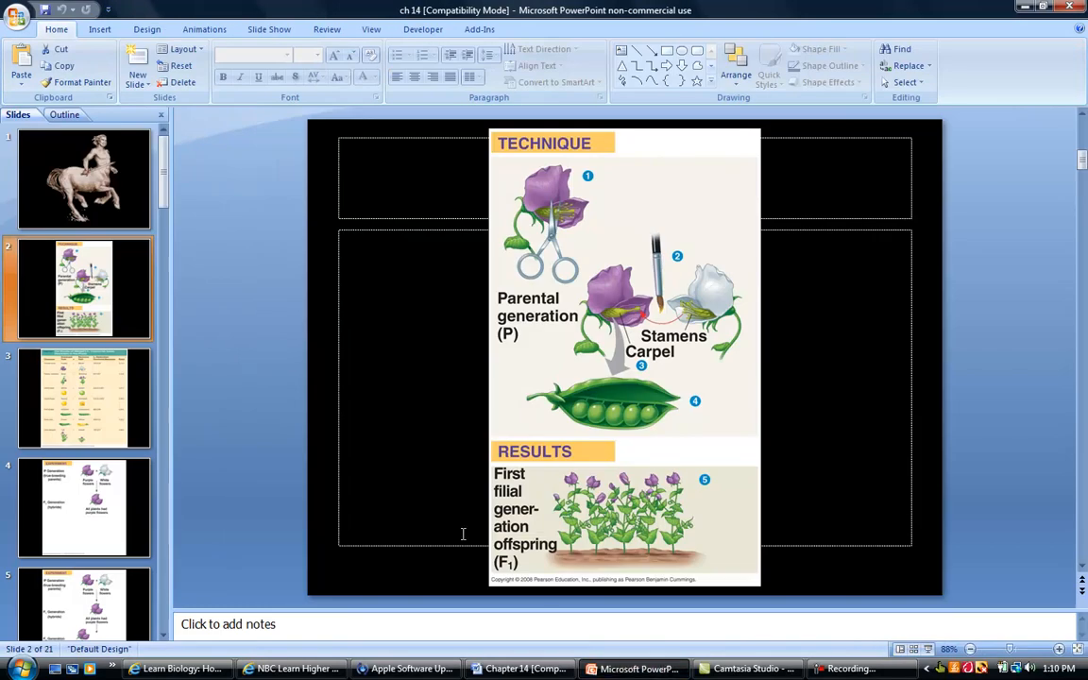
pyautogui.click(83, 397)
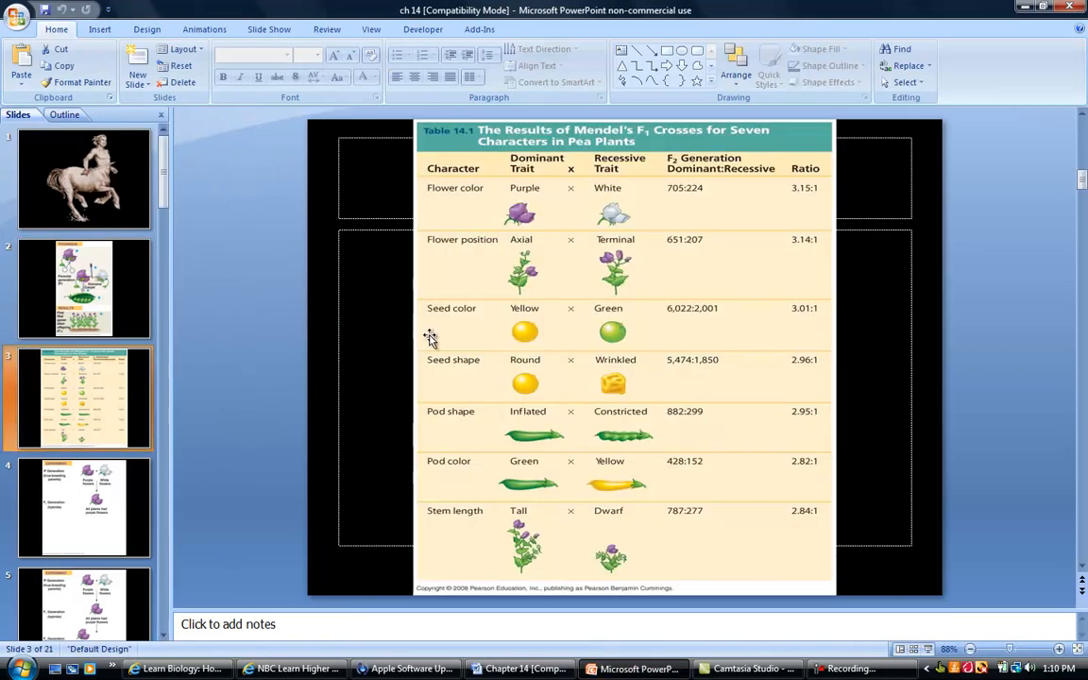
pyautogui.moveTo(650, 234)
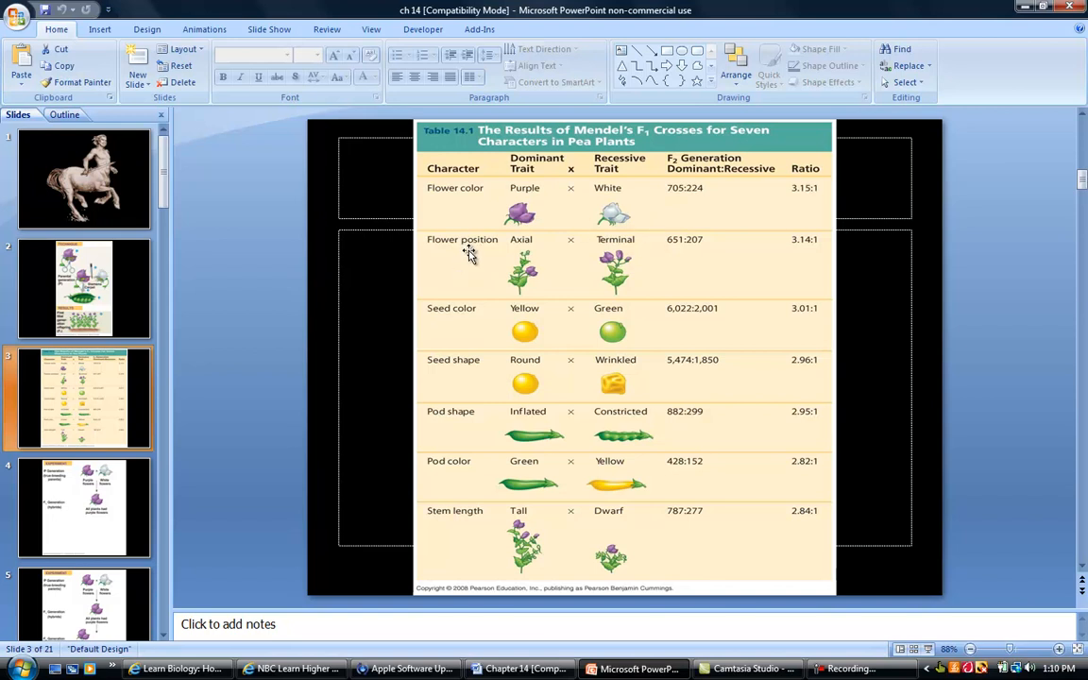
pyautogui.moveTo(525, 274)
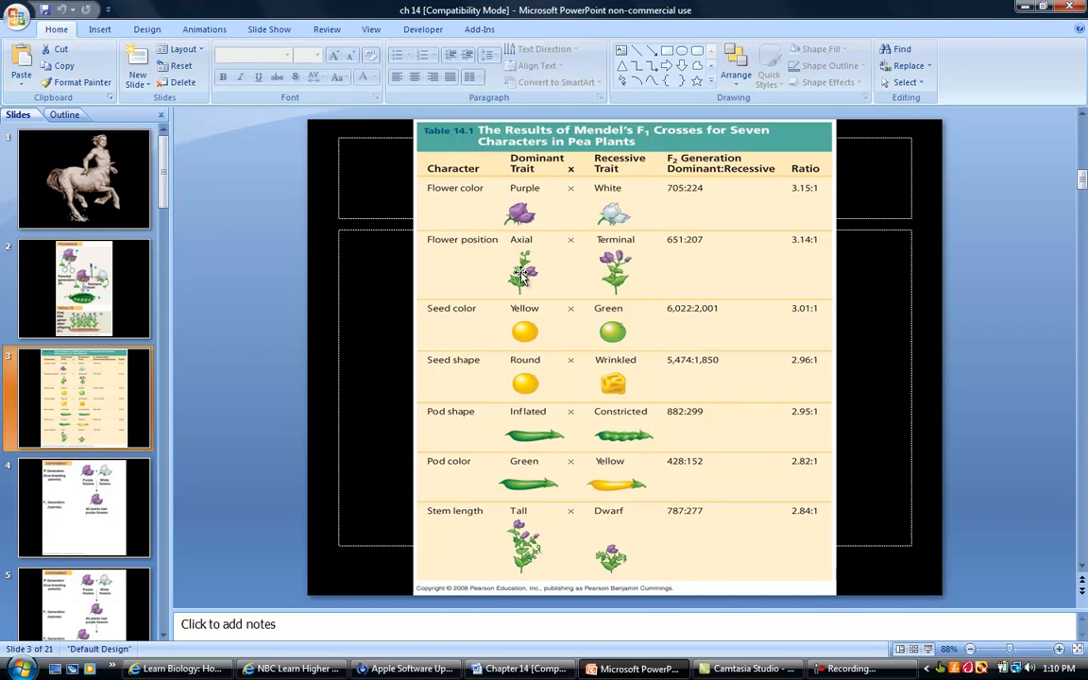
pyautogui.moveTo(620, 262)
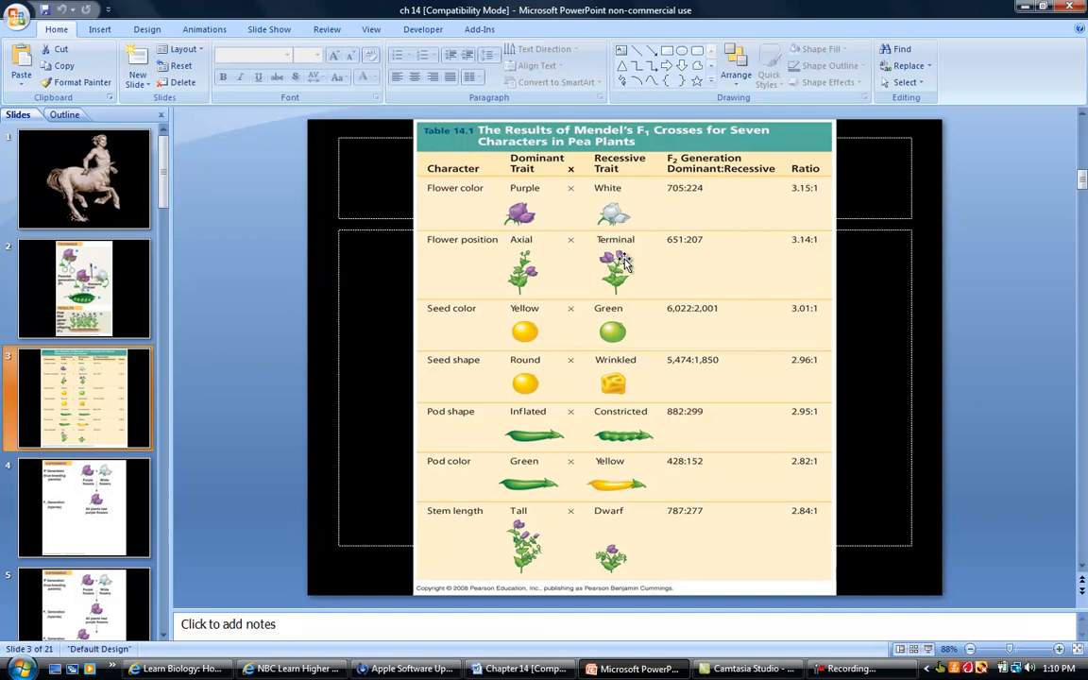
pyautogui.moveTo(536, 366)
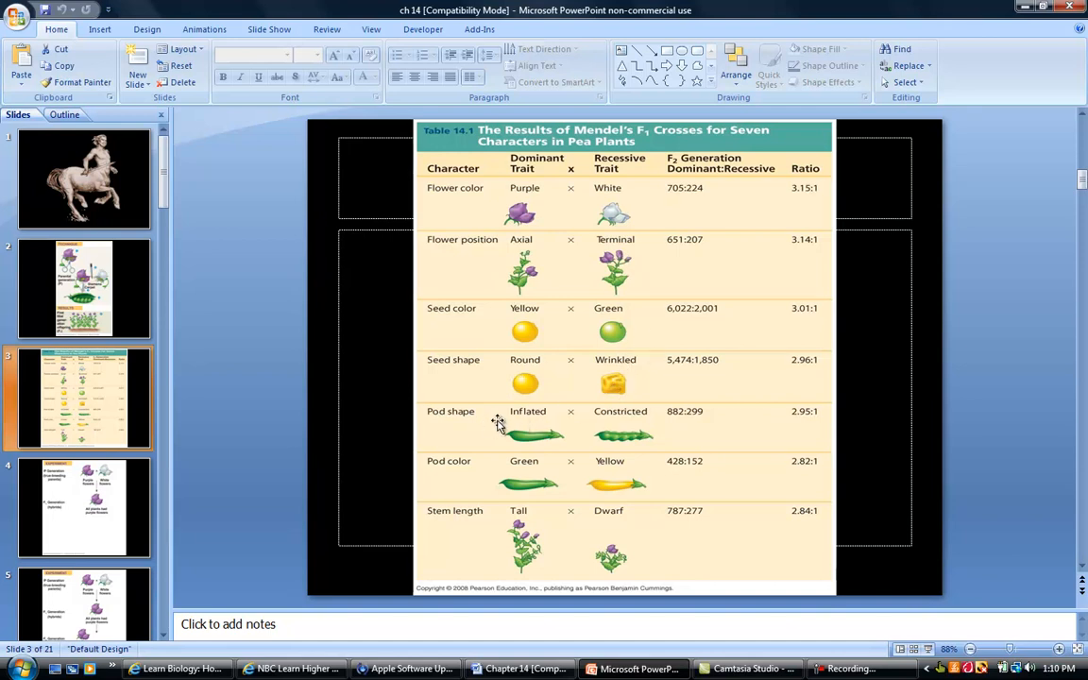
pyautogui.moveTo(620, 444)
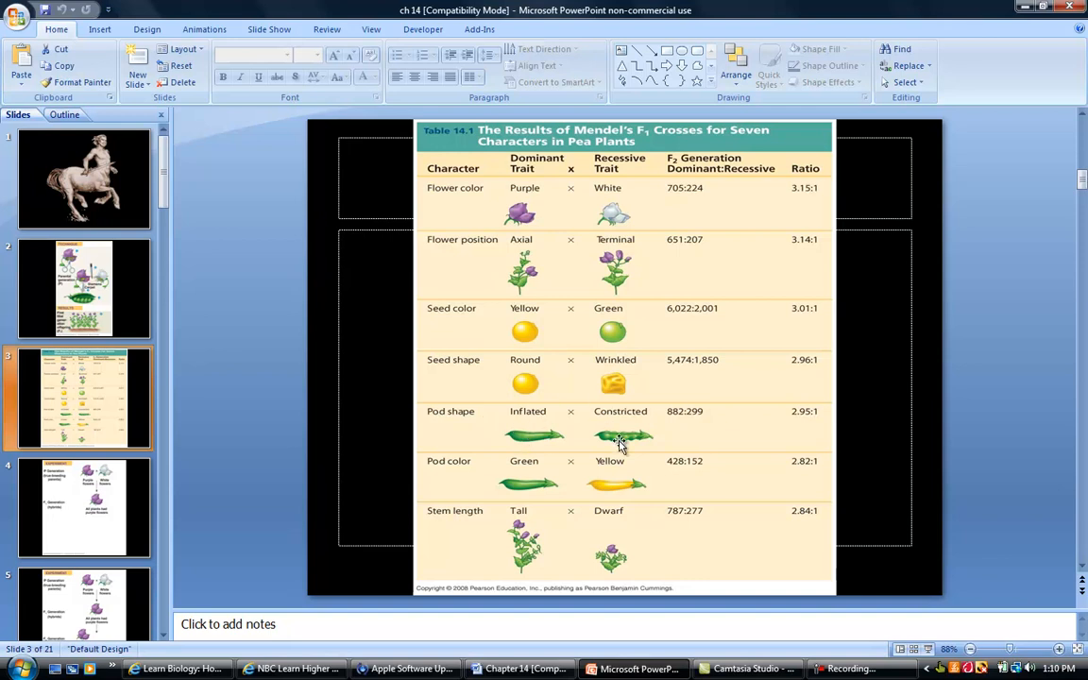
pyautogui.moveTo(449, 468)
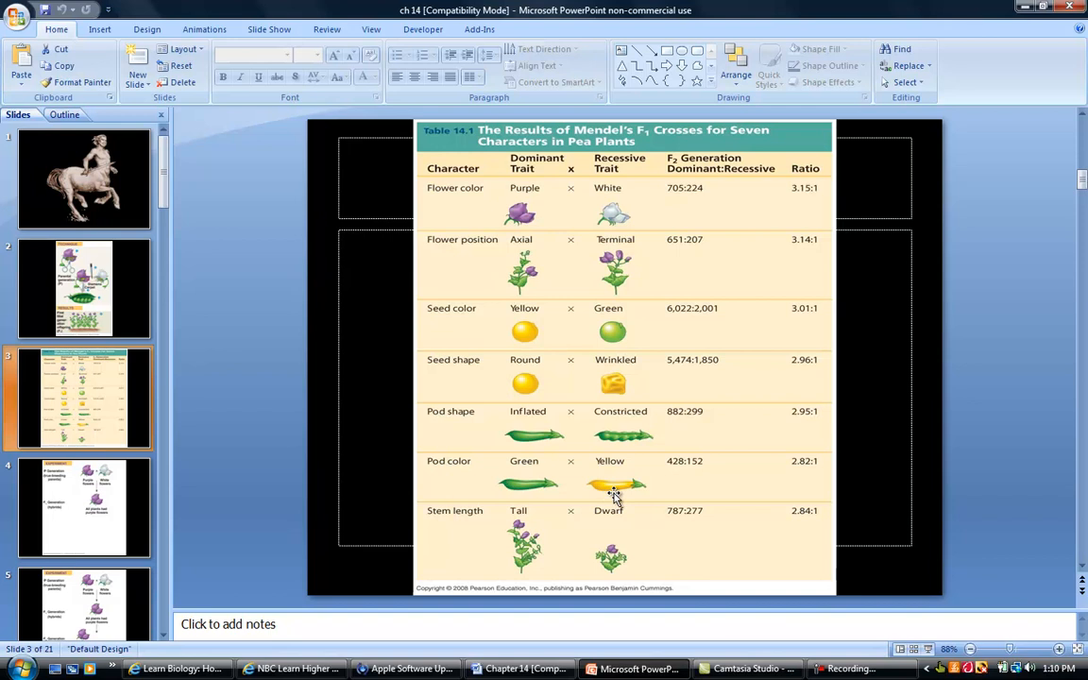
pyautogui.moveTo(446, 538)
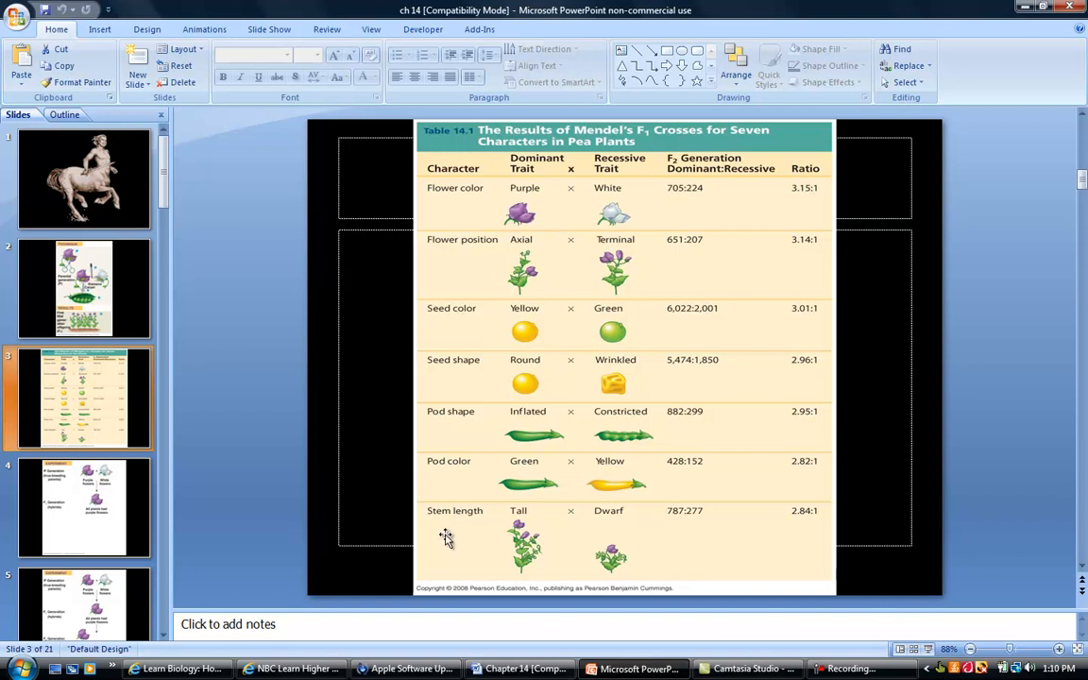
pyautogui.moveTo(614, 537)
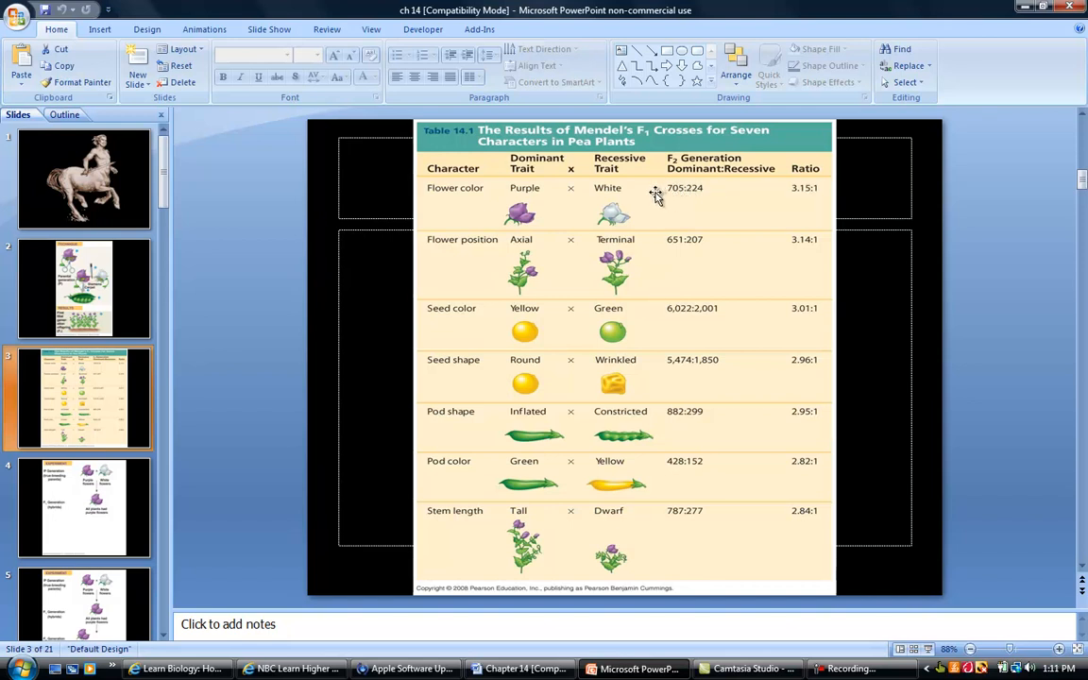
pyautogui.moveTo(735, 199)
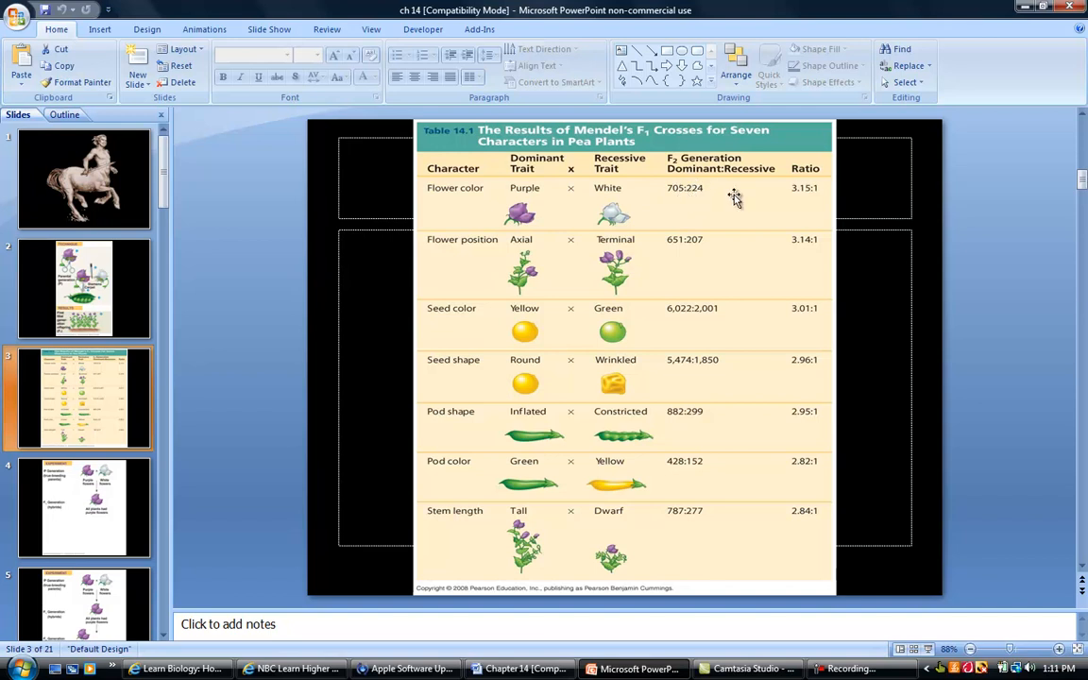
pyautogui.moveTo(792, 223)
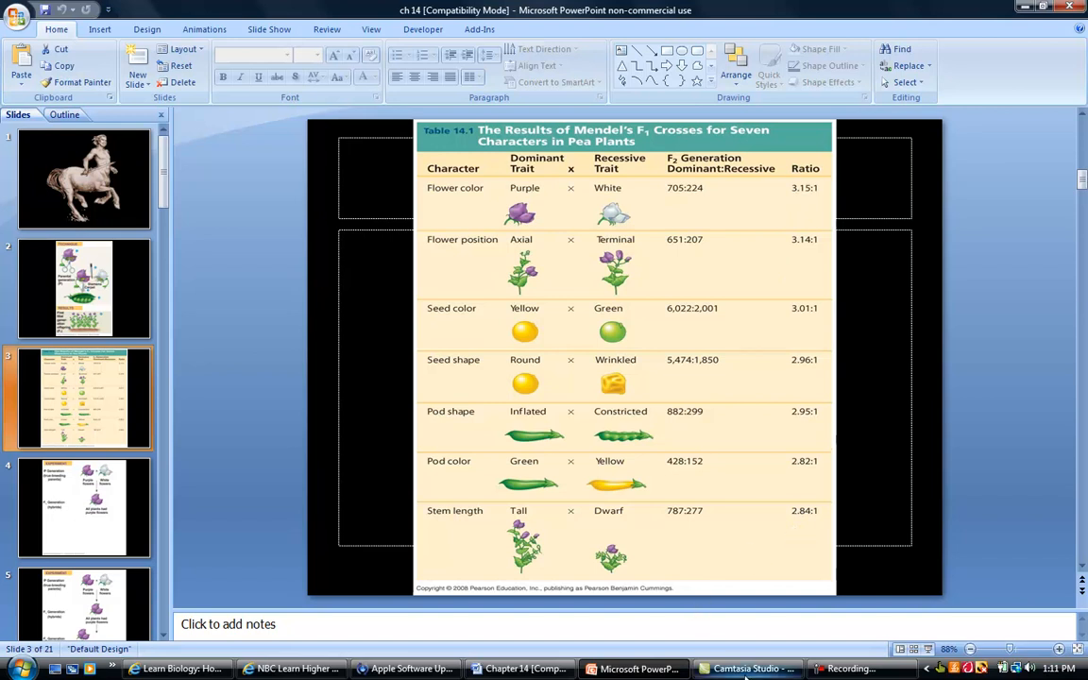
pyautogui.moveTo(525, 669)
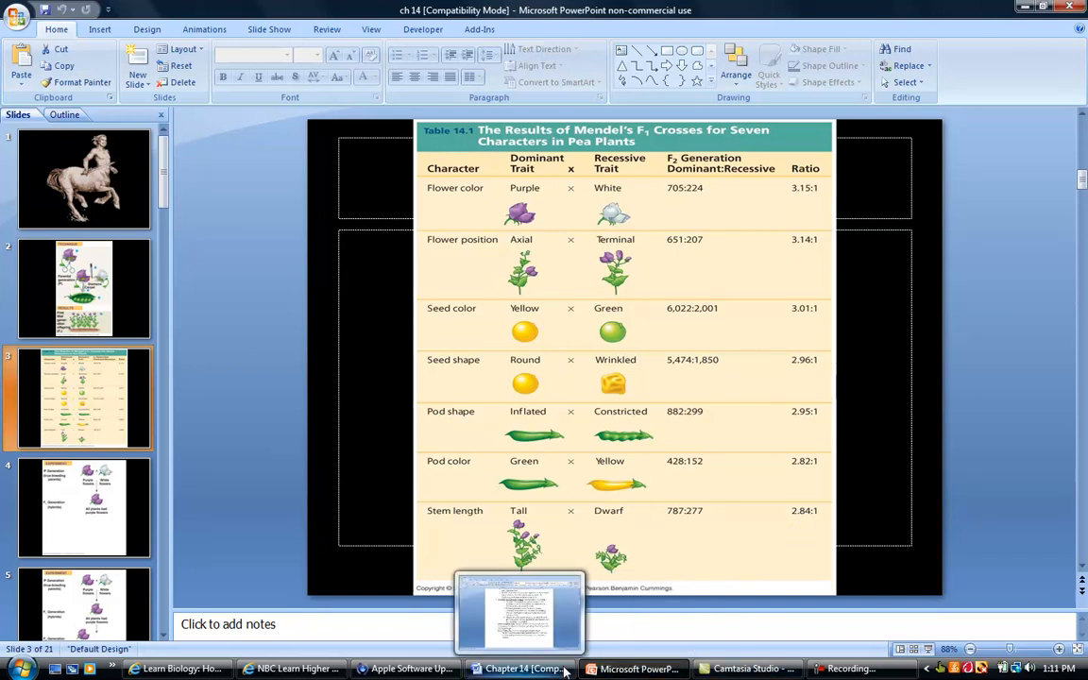
# Return to the notes at What Mendel Found, briefly revisiting the pea-cross slides on the way.
pyautogui.click(522, 668)
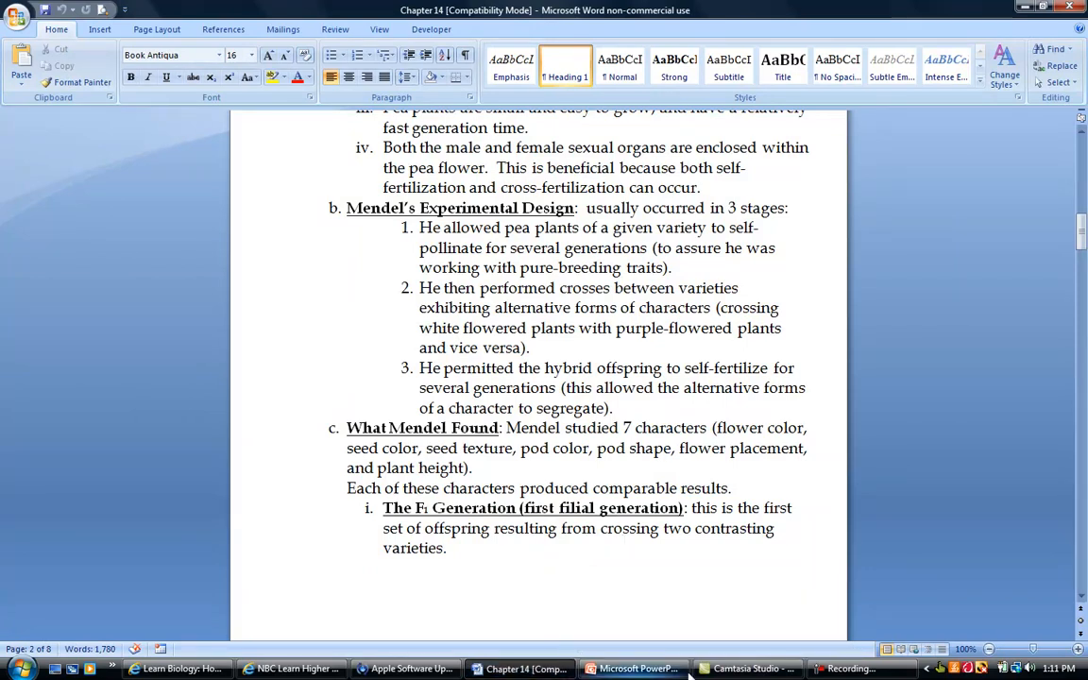
pyautogui.click(632, 669)
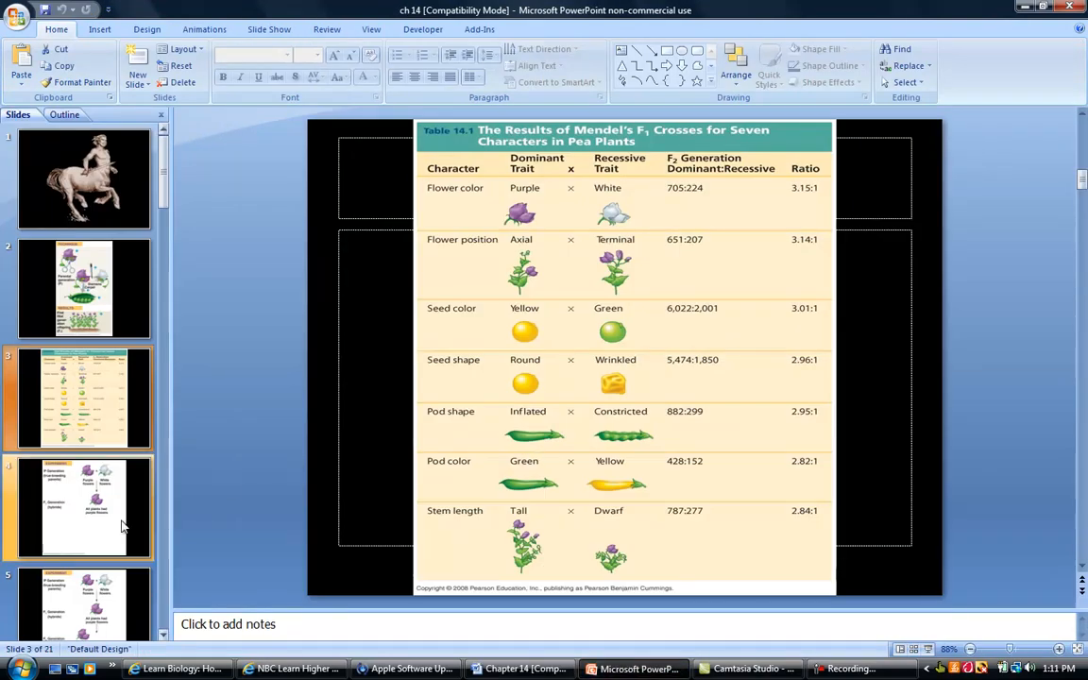
pyautogui.click(83, 506)
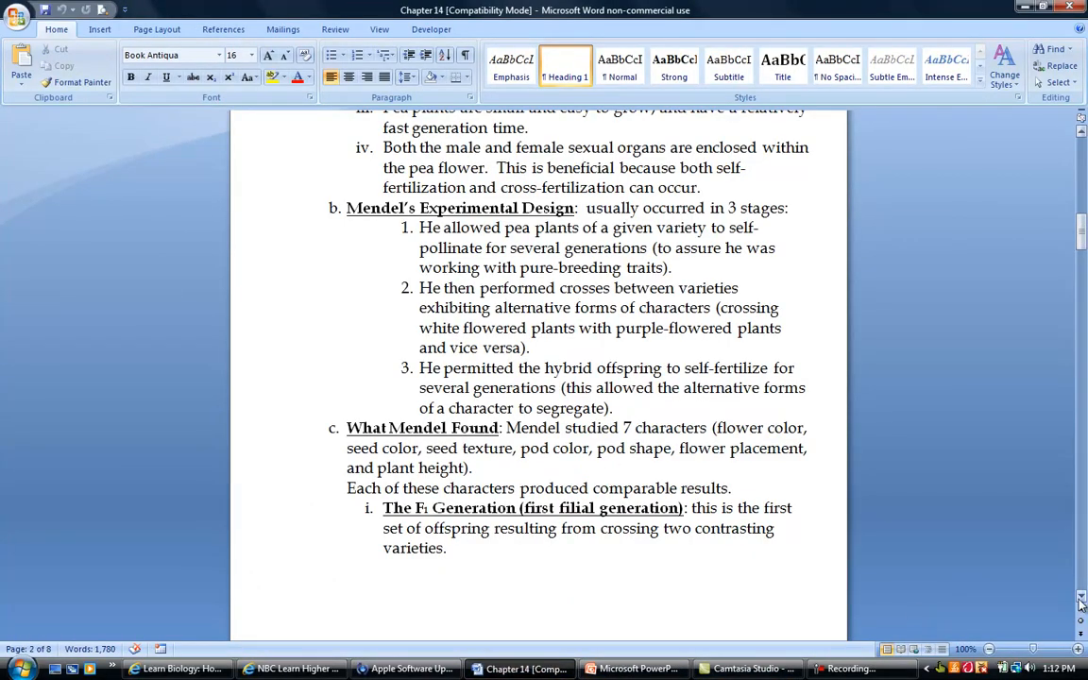
# Scroll to the Dominant and Recessive bullets and the F2 Generation findings.
pyautogui.scroll(-3)
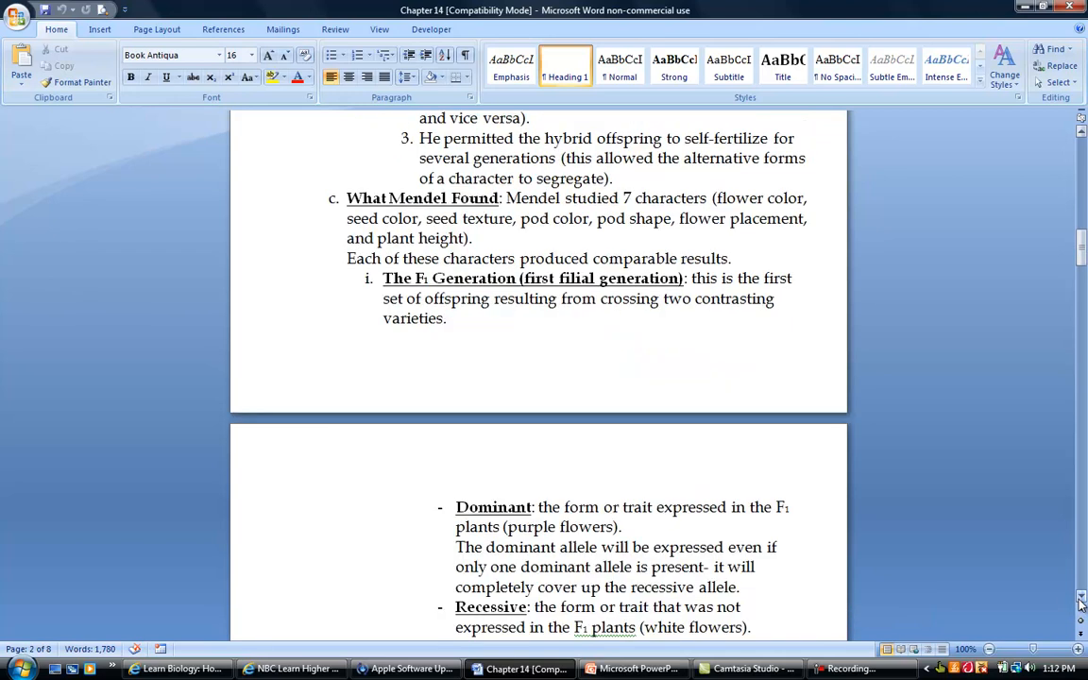
pyautogui.scroll(-3)
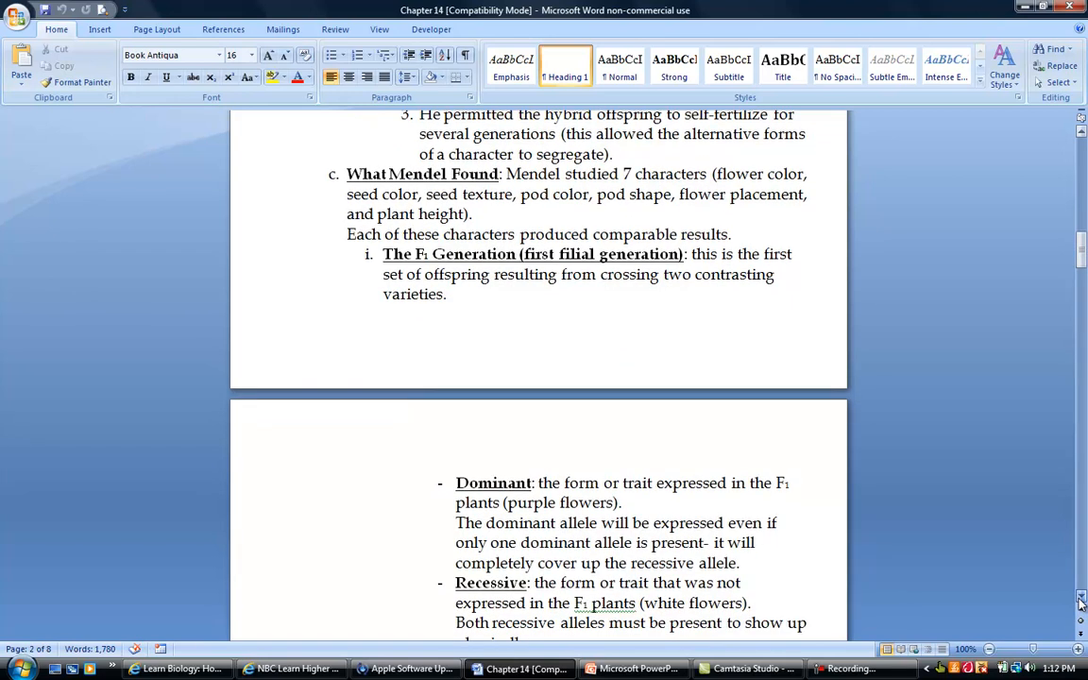
pyautogui.scroll(-3)
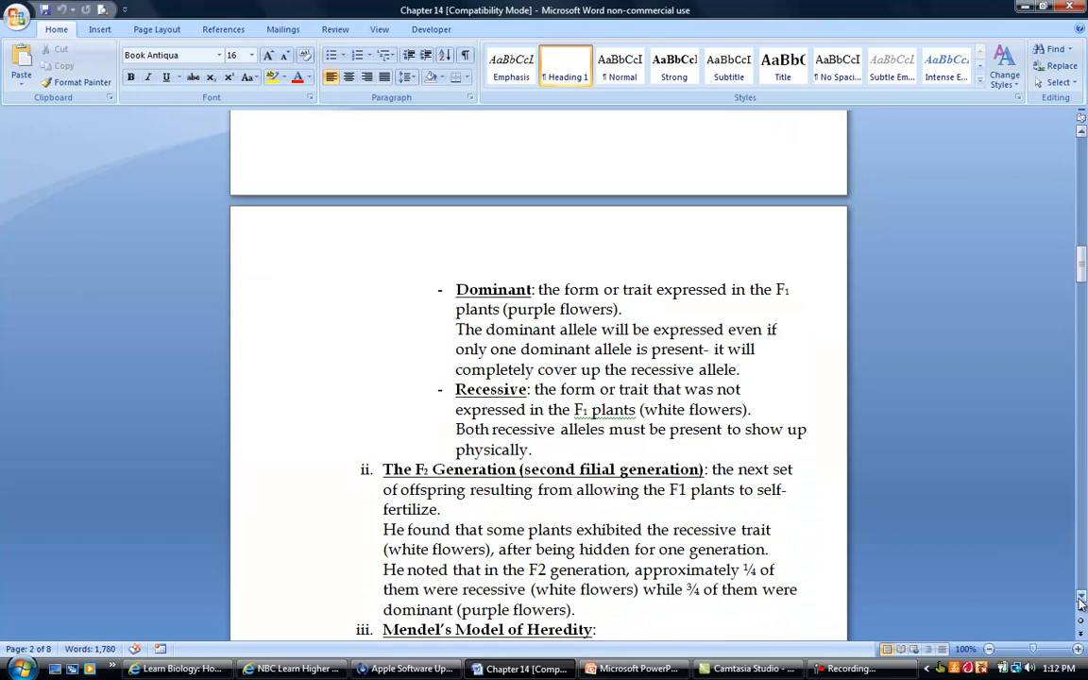